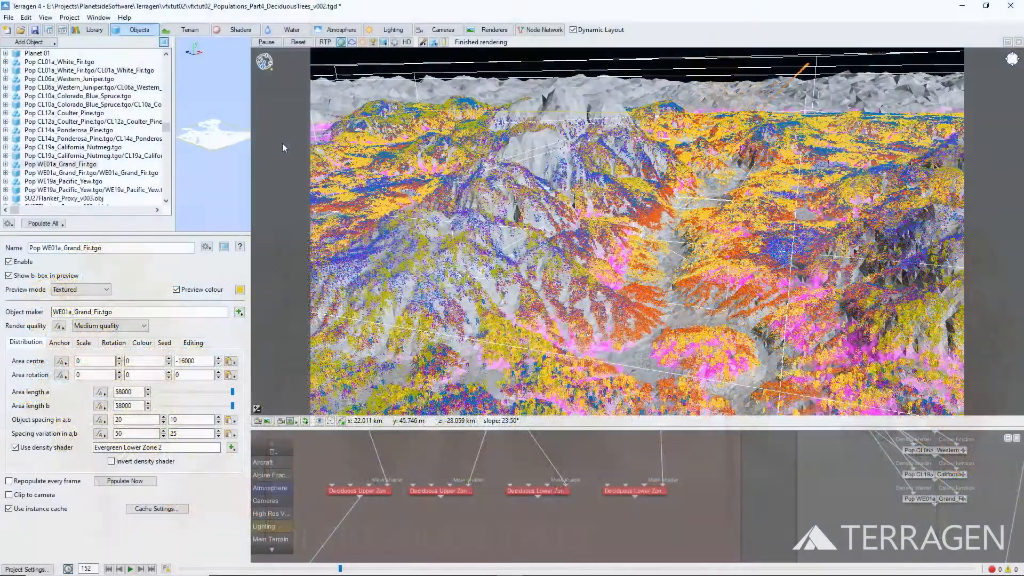
Add a population from AL19a_Littleleaf_Linden.tgo in Project_Assets.
left_click(28, 42)
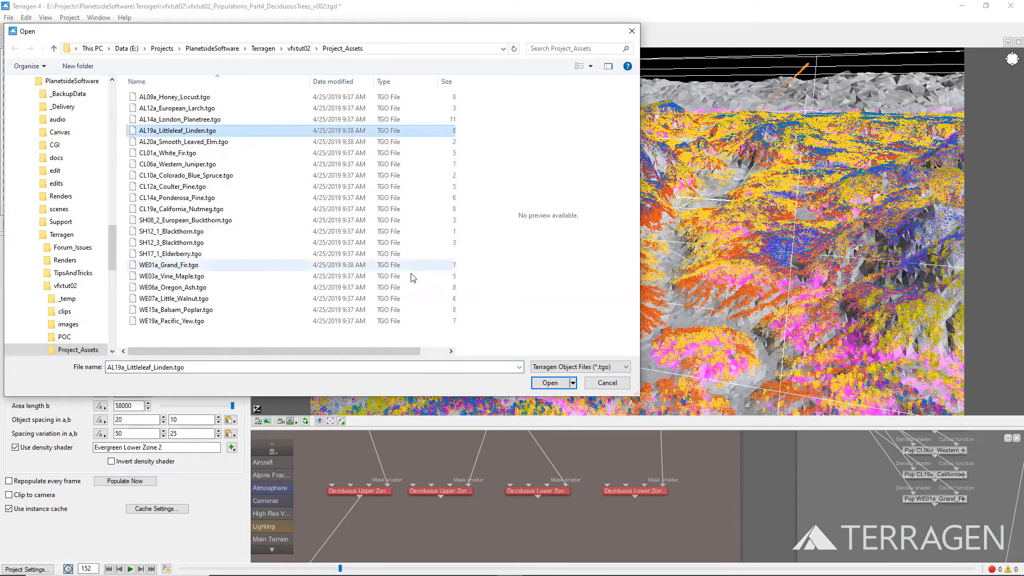
left_click(550, 383)
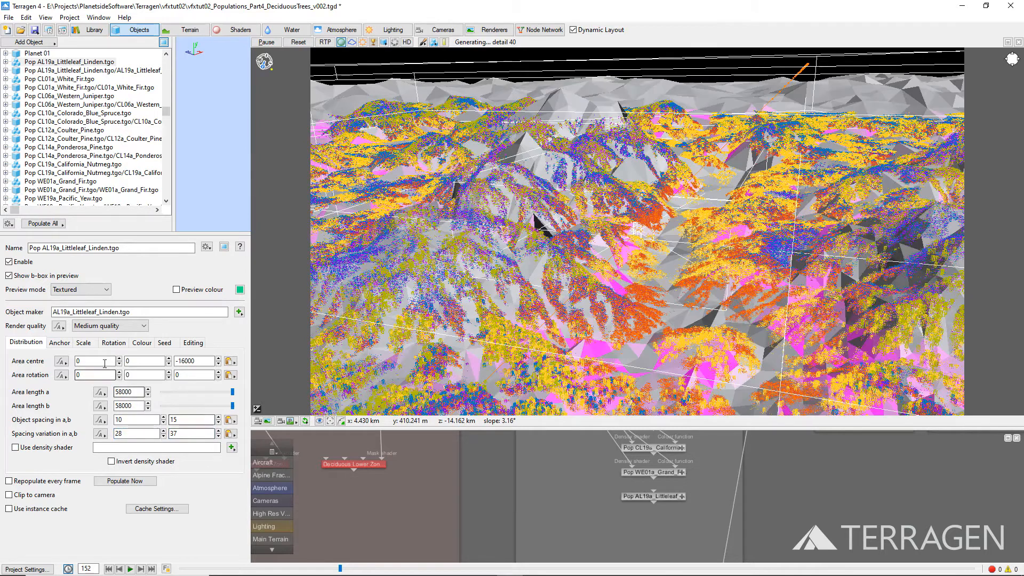
Use Deciduous Upper Zone 1 as the linden density shader, enable preview colour, and repopulate.
left_click(141, 342)
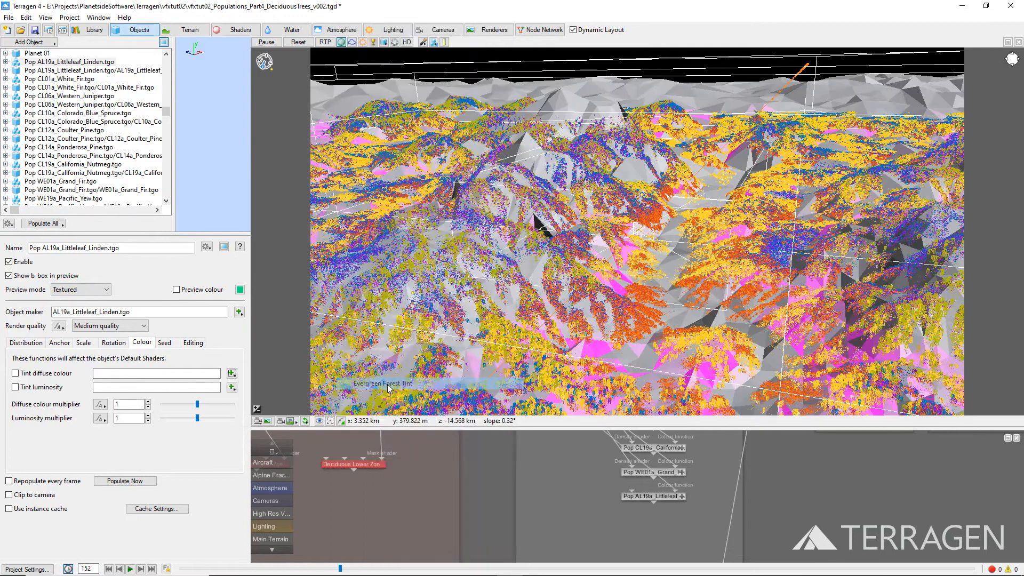
left_click(25, 343)
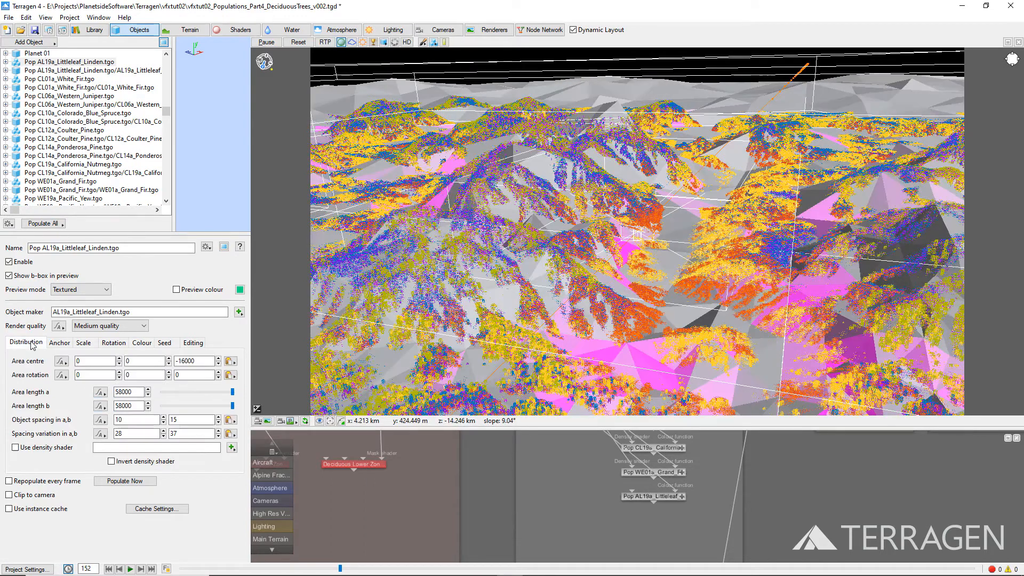
left_click(232, 448)
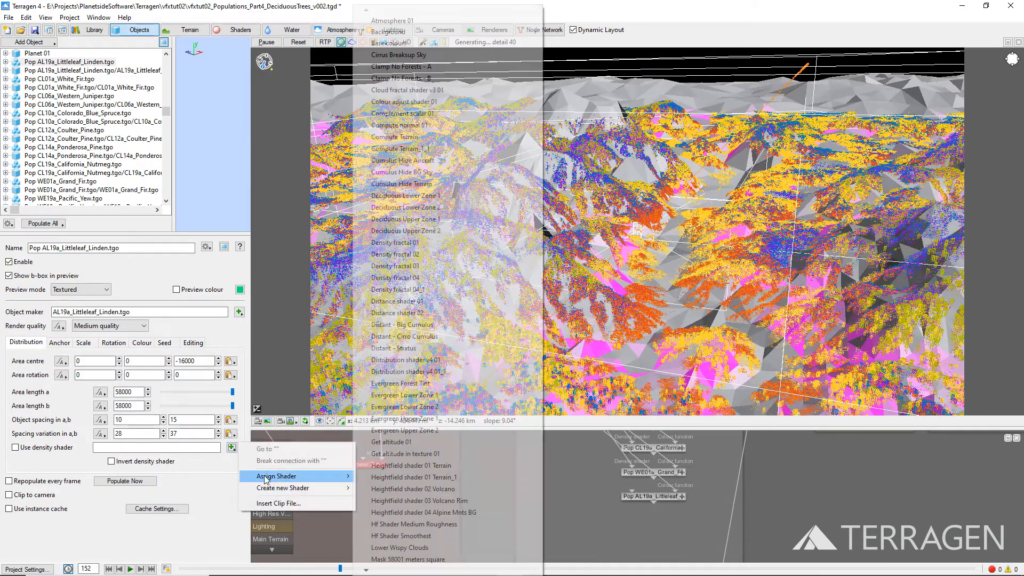
mouse_move(405, 219)
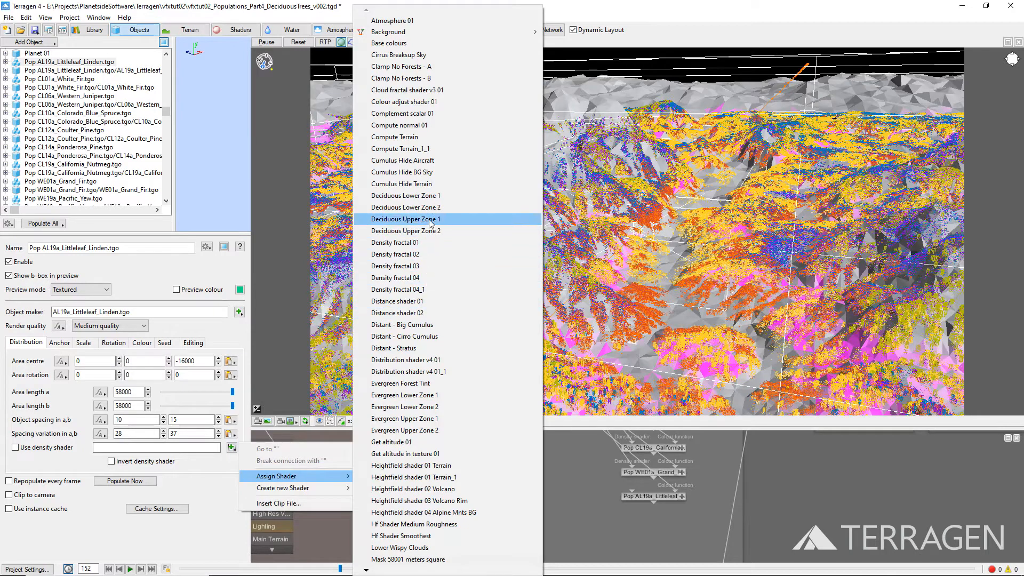
left_click(407, 219)
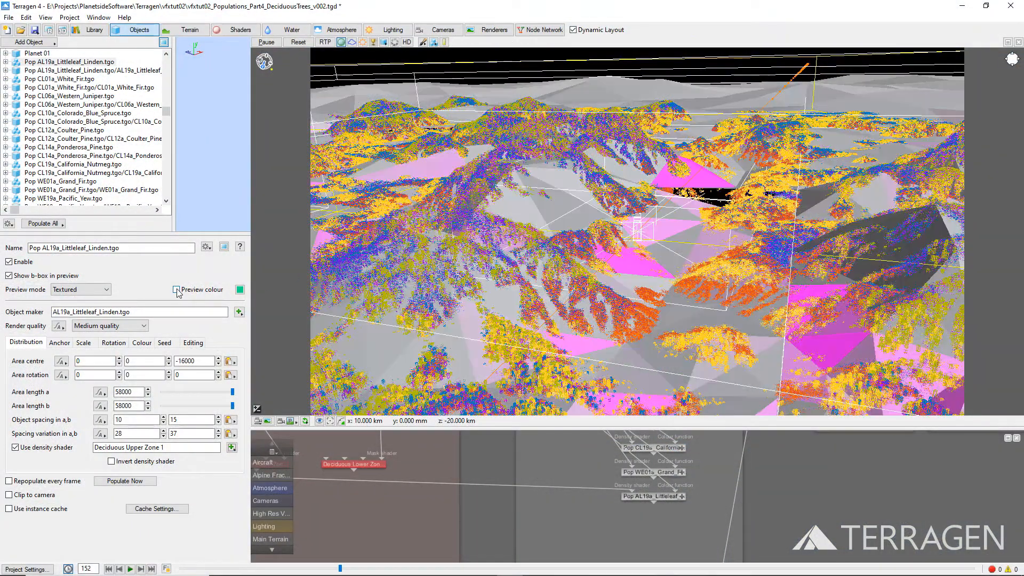
left_click(176, 289)
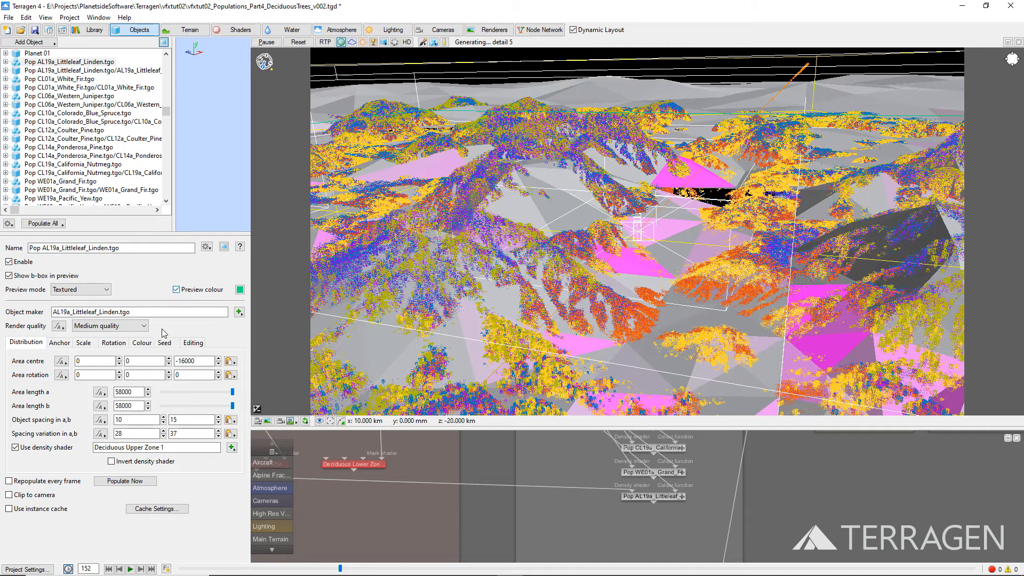
left_click(124, 481)
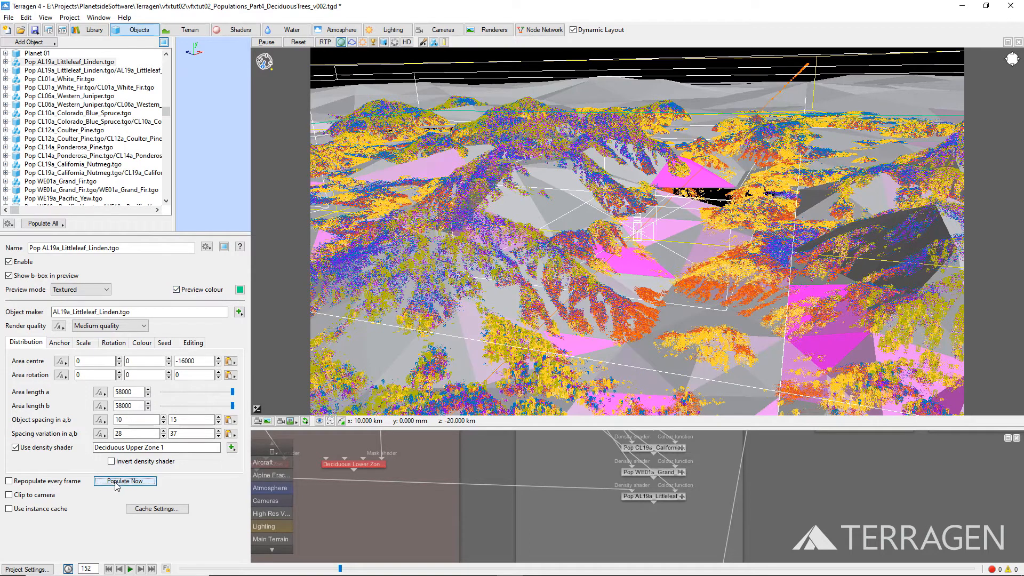
Repopulate the deciduous trees and view the population's colour settings.
left_click(124, 481)
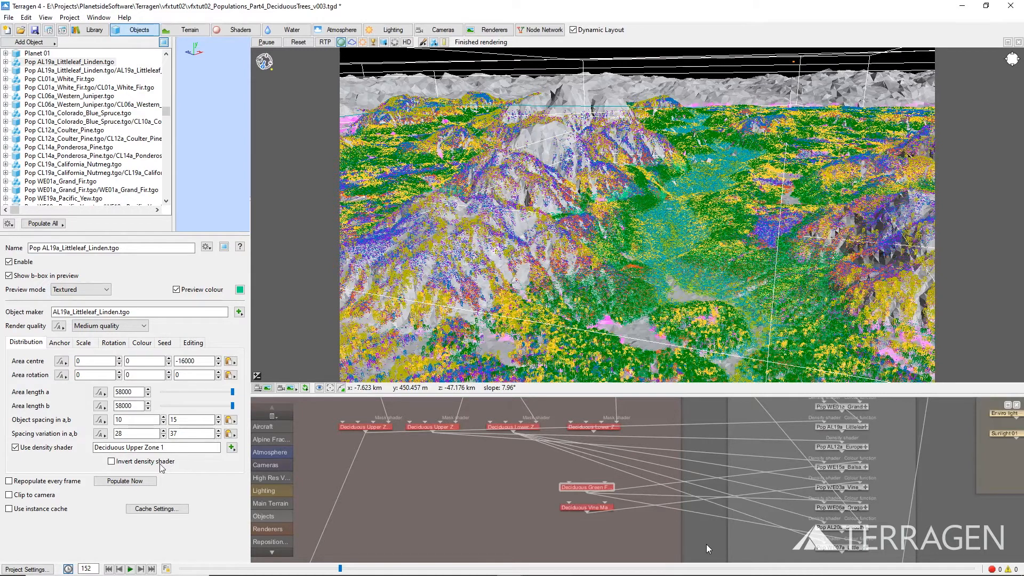
left_click(140, 342)
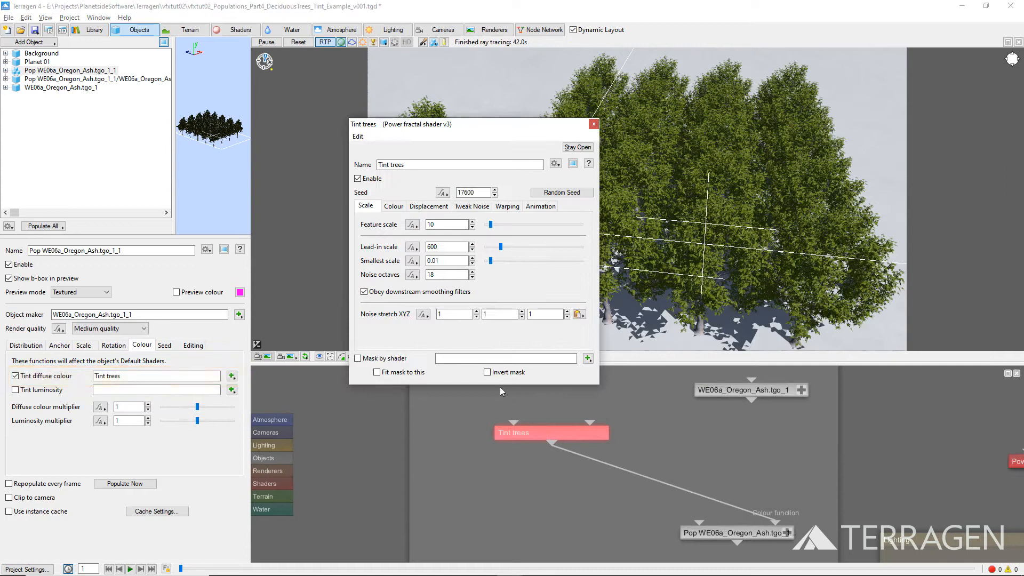
Show the Tint trees fractal's Colour settings for the -0.16 offset and doubled diffuse multiplier.
left_click(393, 207)
type("2")
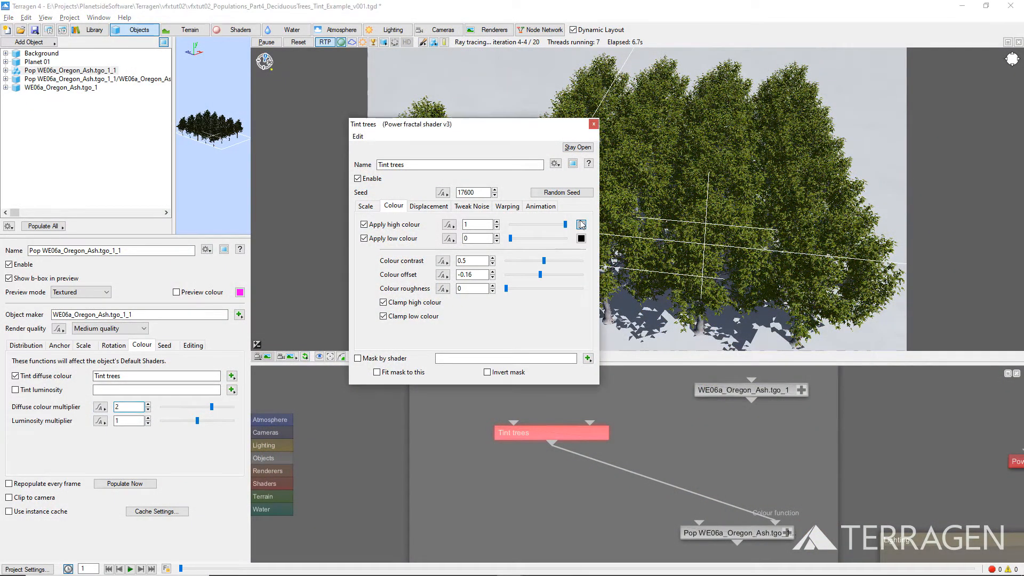
Set the tint's high colour to red 1.2, green 1, blue 1 in 0..1 RGB sliders.
left_click(580, 238)
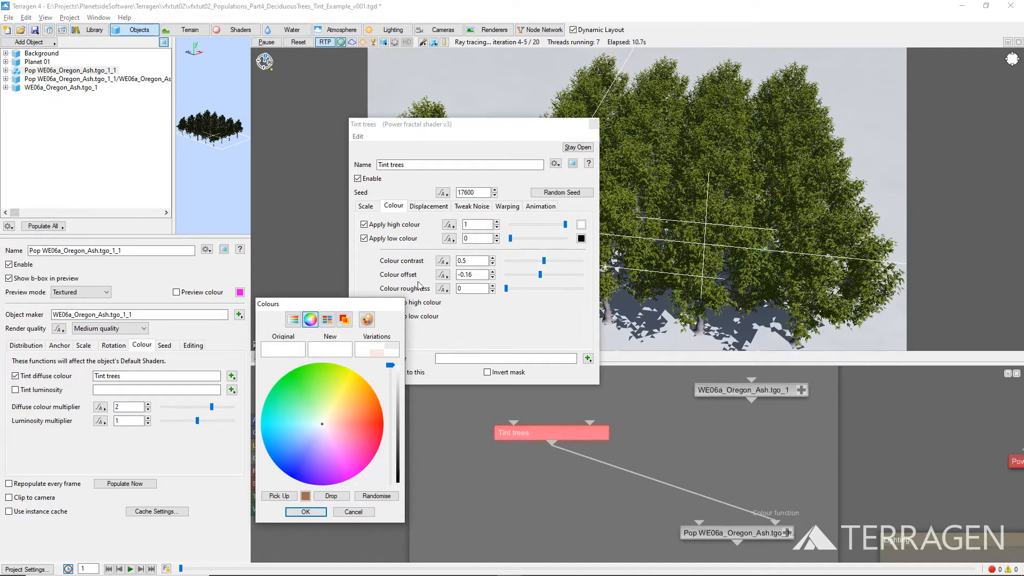
left_click(293, 320)
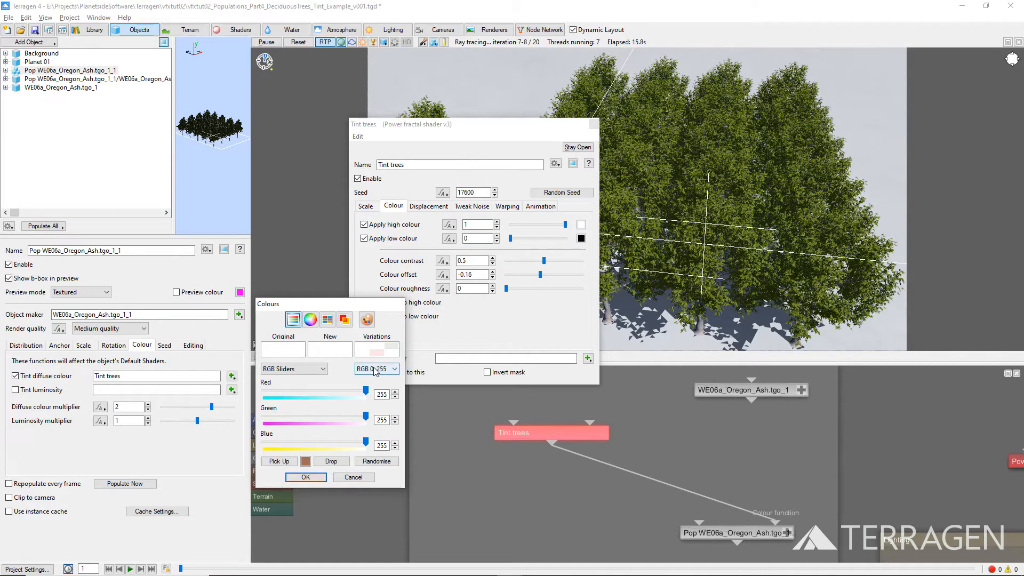
left_click(375, 368)
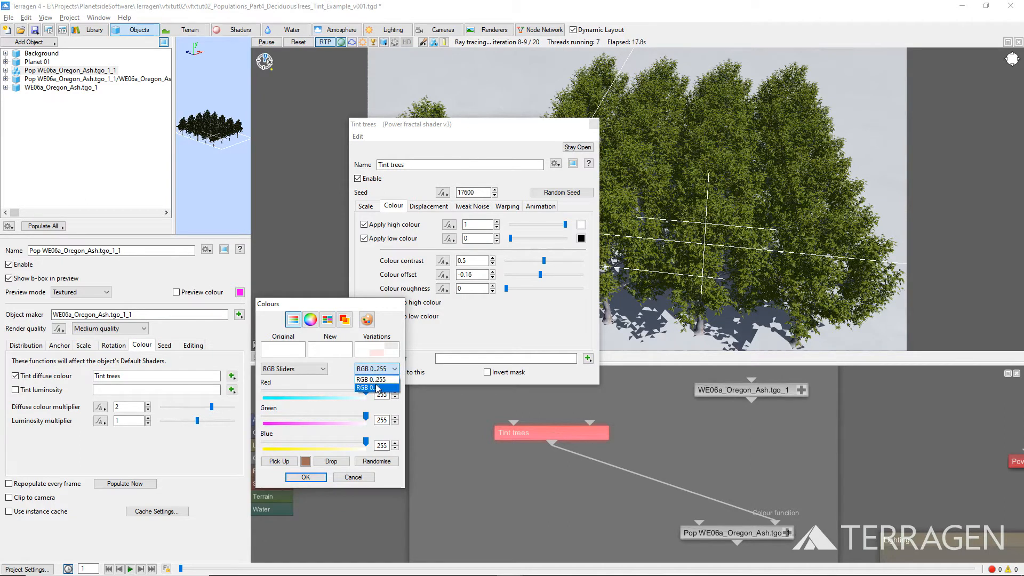
left_click(371, 388)
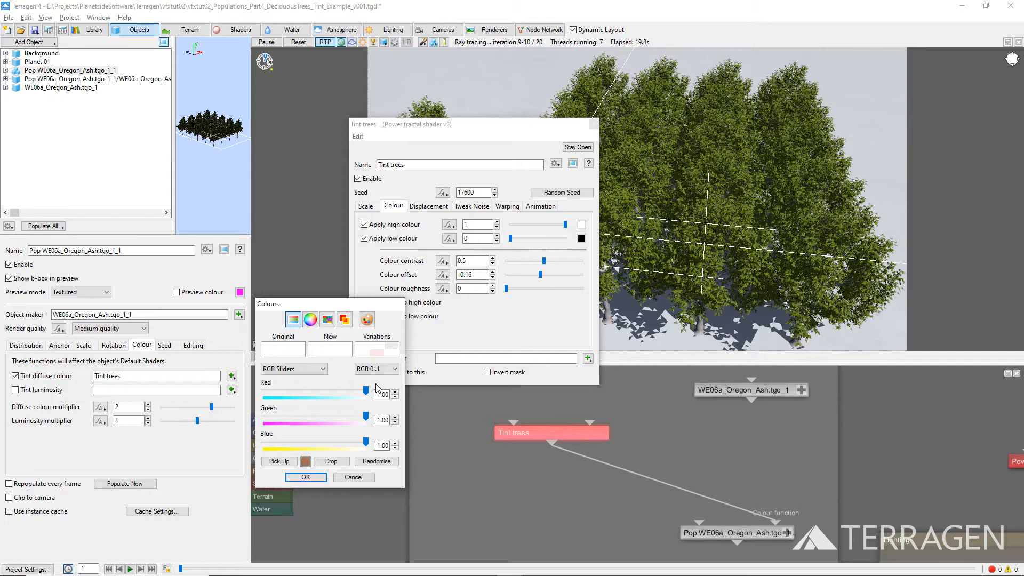
triple_click(382, 394)
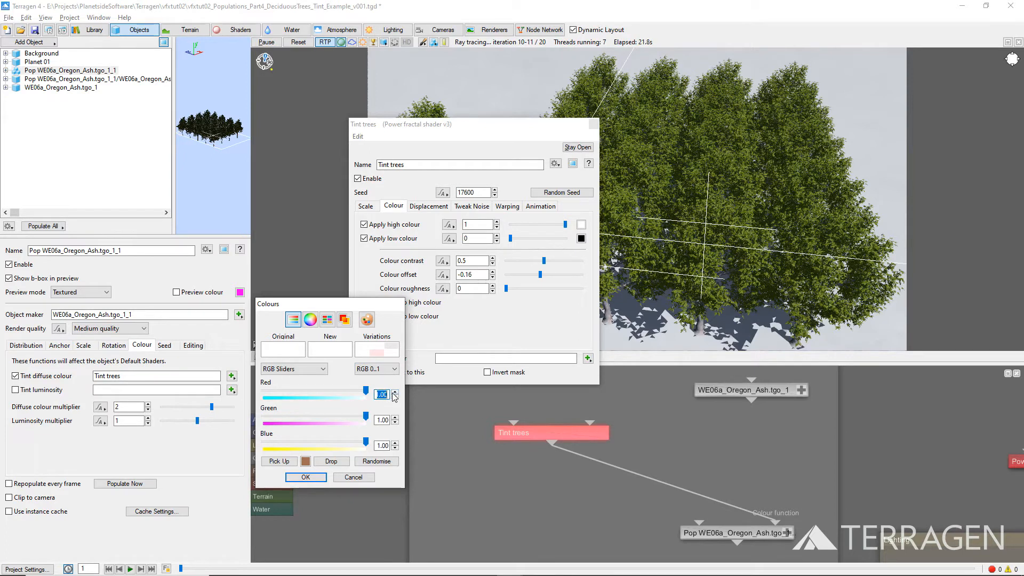
left_click(395, 392)
type("1.2")
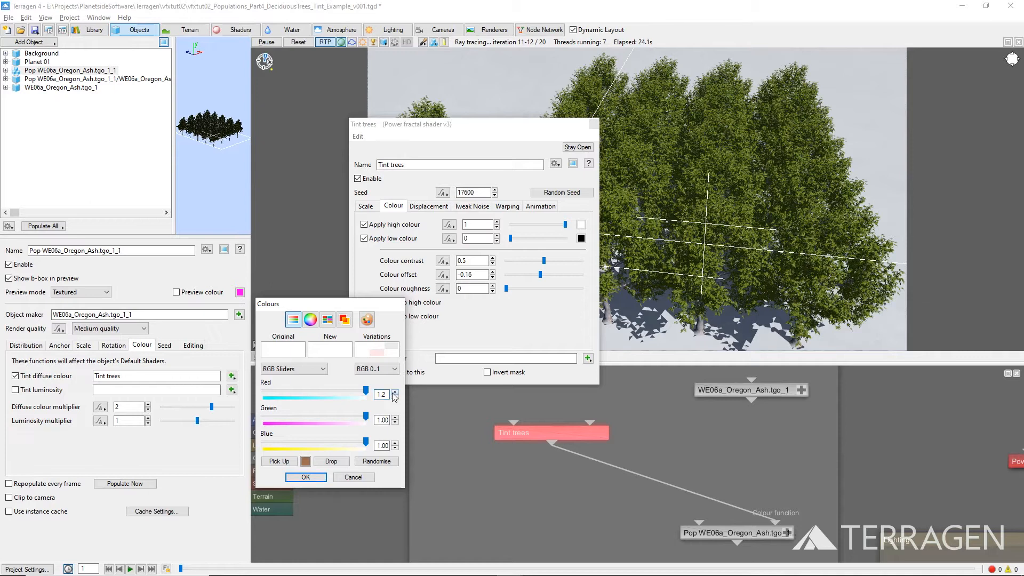
triple_click(381, 419)
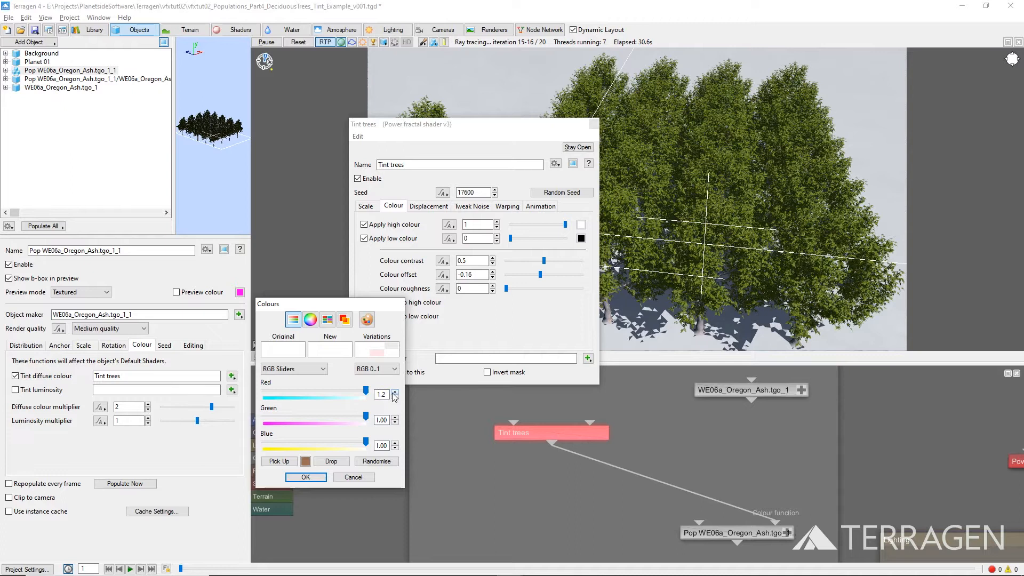
left_click(305, 477)
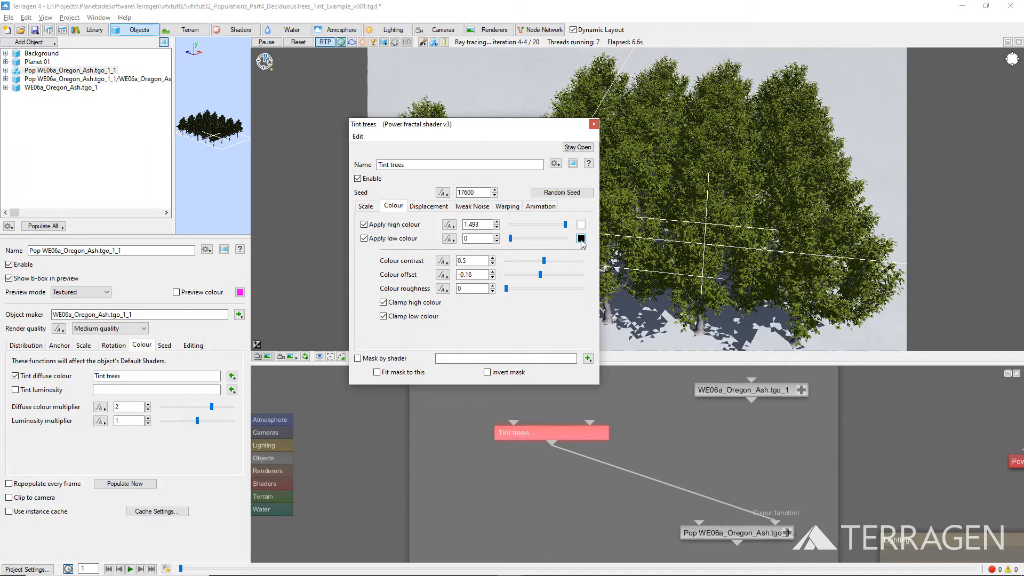
Set the tint's low colour to pink, RGB 0.9, 0.4, 0.9.
left_click(580, 238)
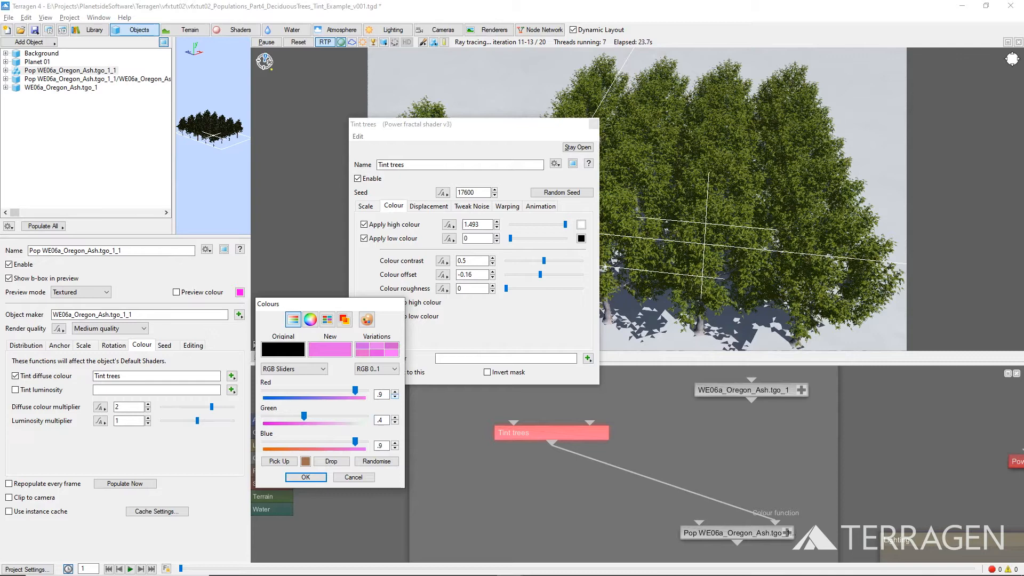
left_click(305, 476)
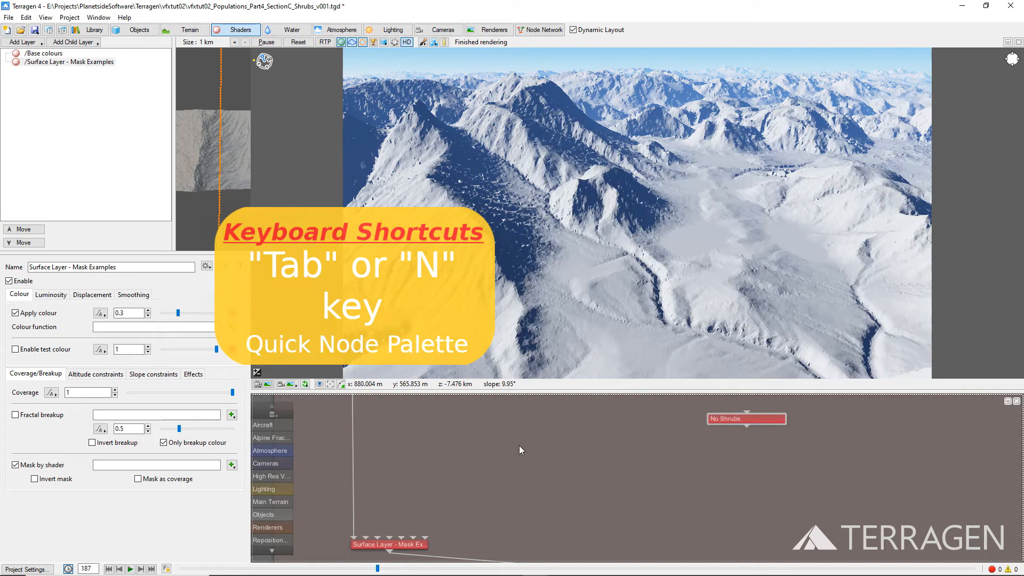
Add the Shrubs shape shader and show its widened preview.
key("Tab")
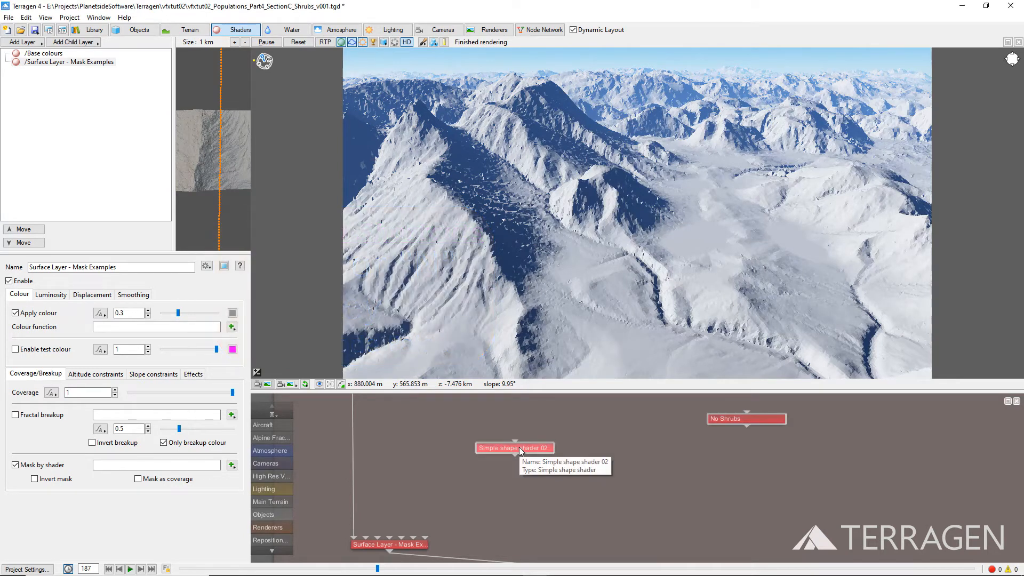
double_click(514, 448)
type("Shrub")
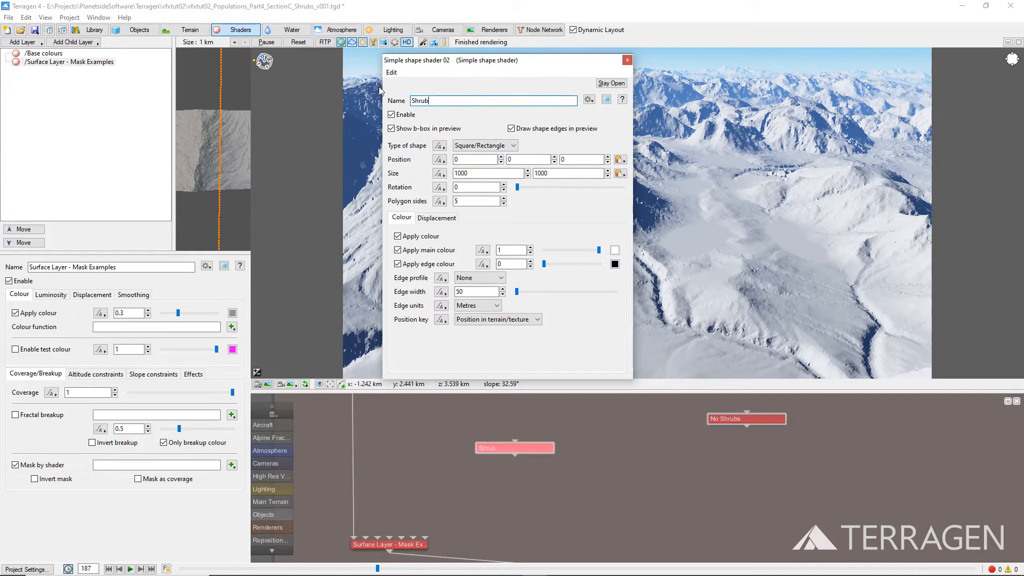
left_click(607, 99)
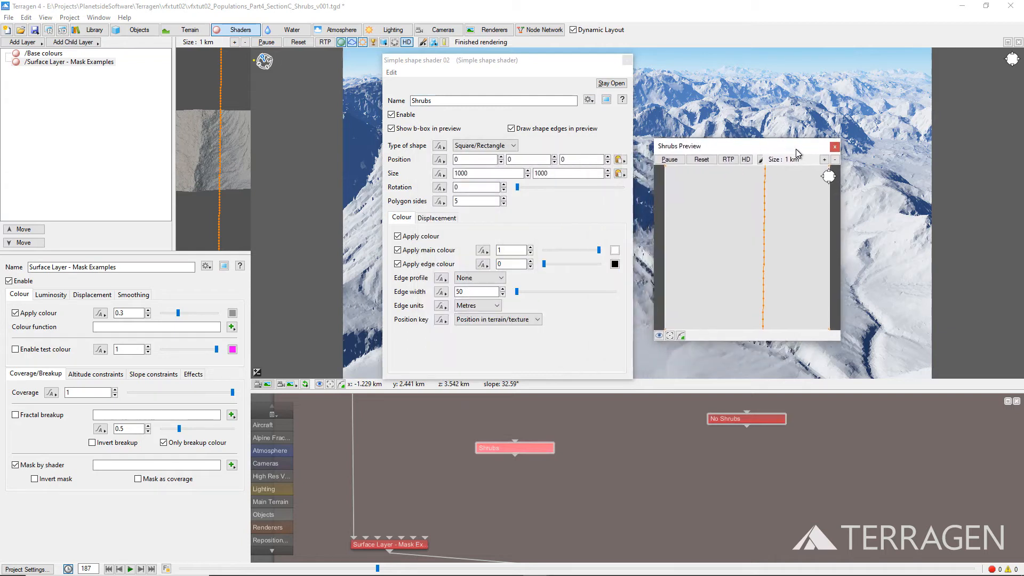
left_click(834, 159)
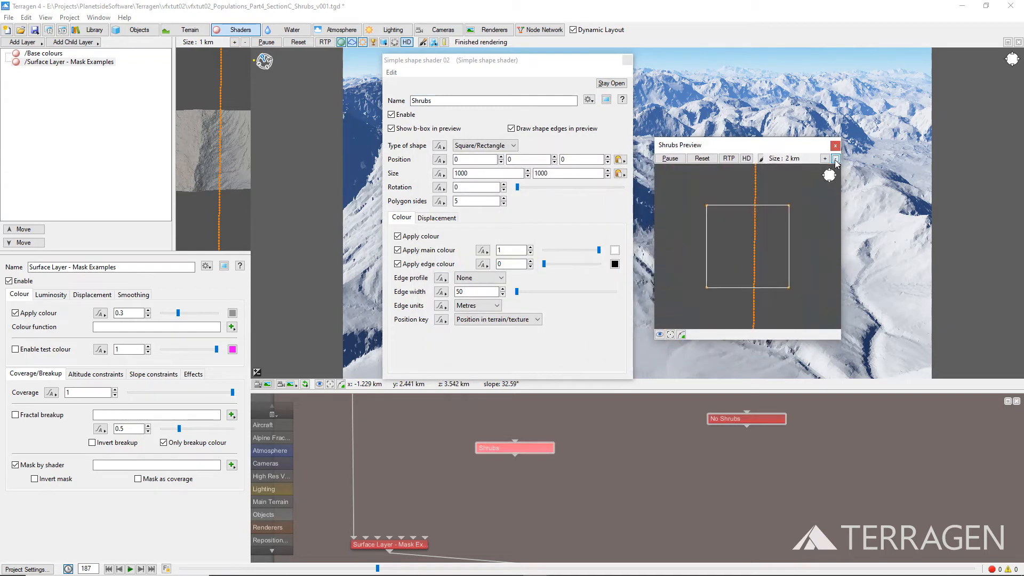
left_click(825, 159)
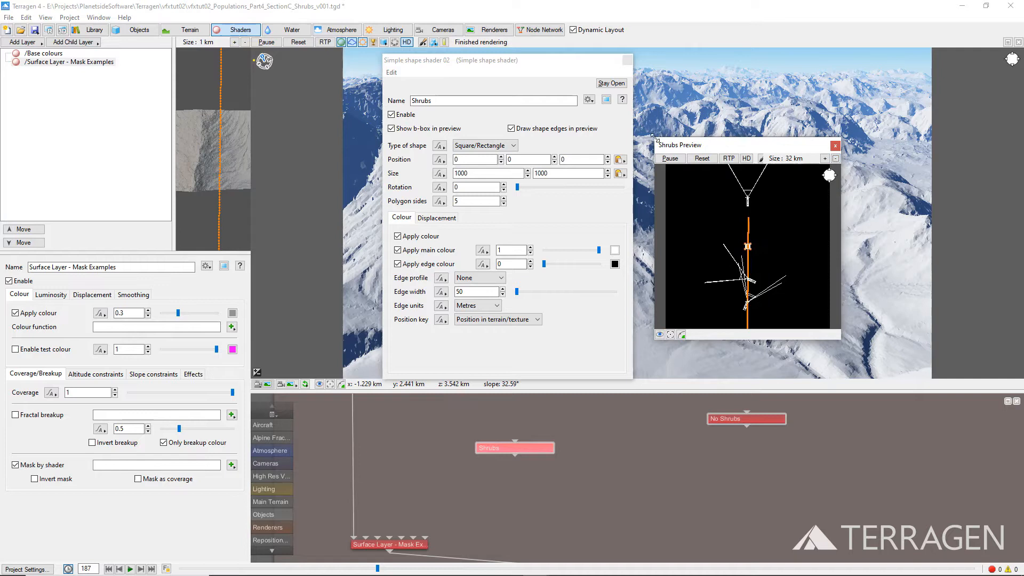
Make Shrubs a 22000 circle at Z 1500 with a 25% smooth-step edge.
left_click(483, 145)
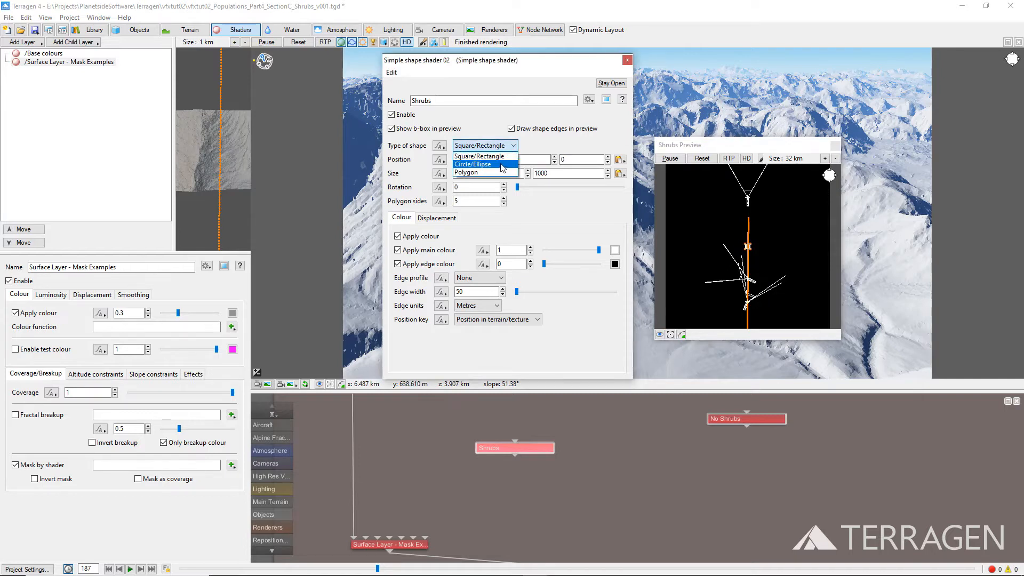
left_click(471, 164)
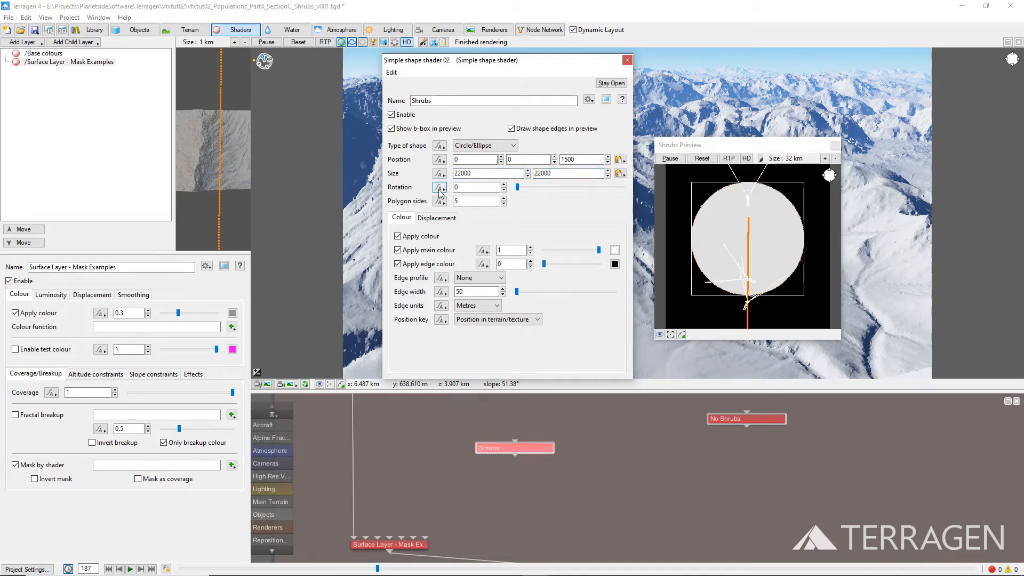
left_click(479, 277)
type("25")
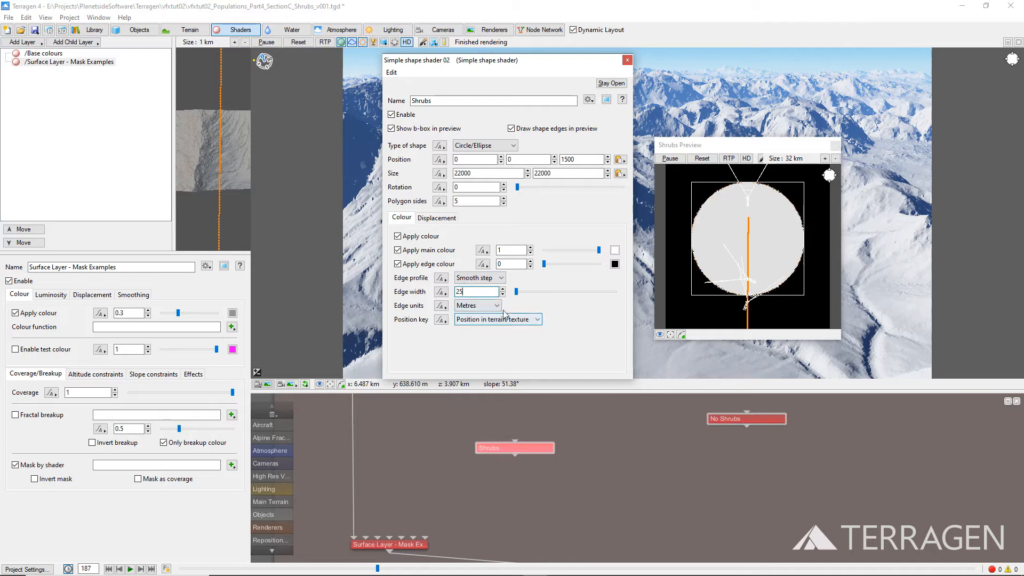
left_click(477, 305)
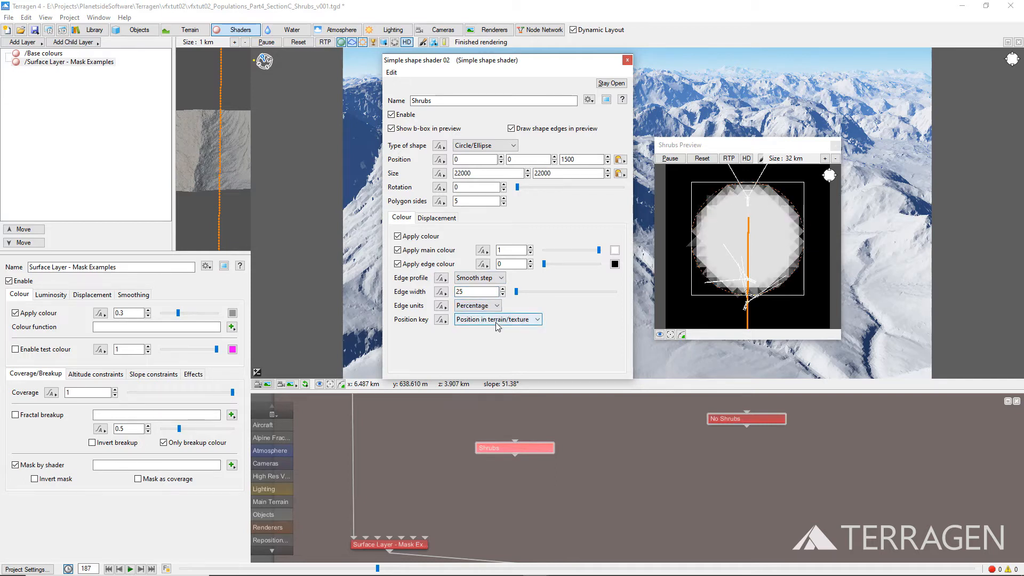
left_click(626, 59)
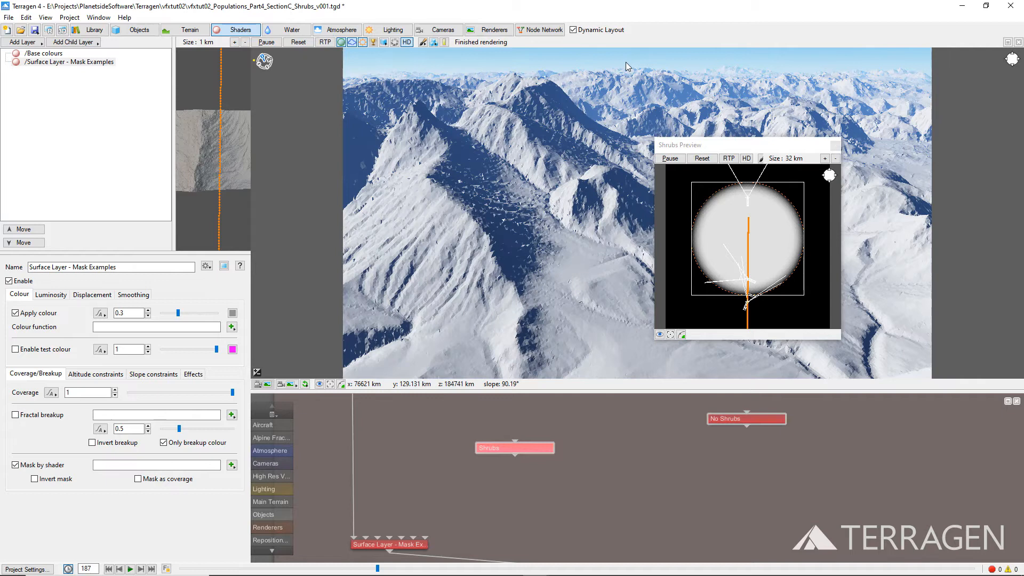
mouse_move(515, 461)
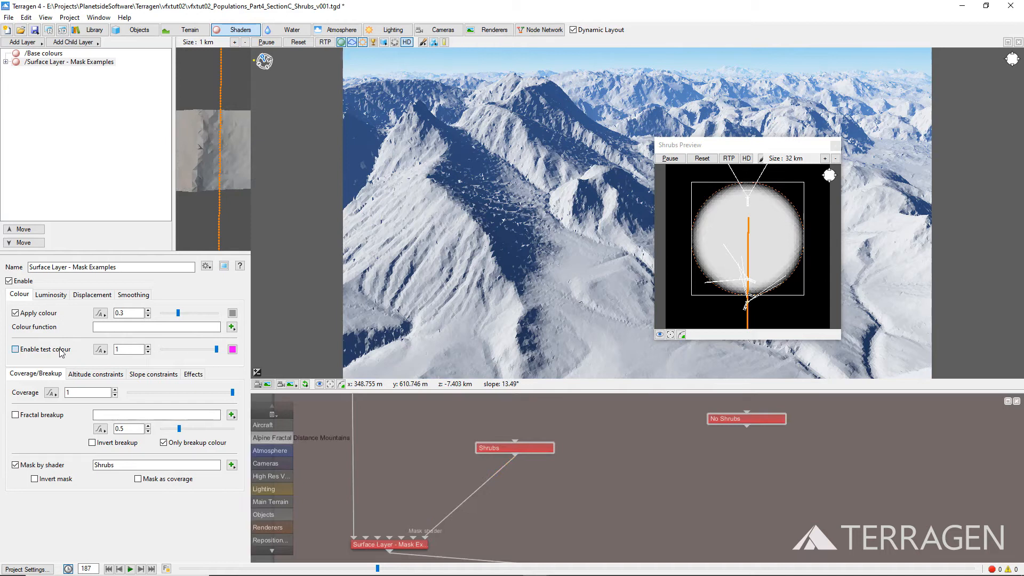
Enable the masked layer's magenta test colour and start the RTP preview.
left_click(15, 349)
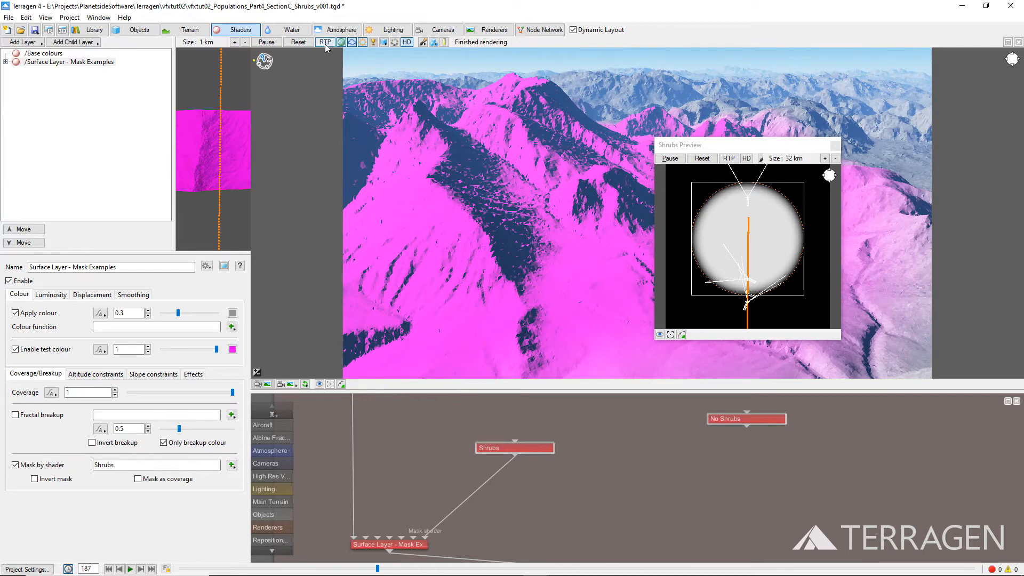
left_click(325, 41)
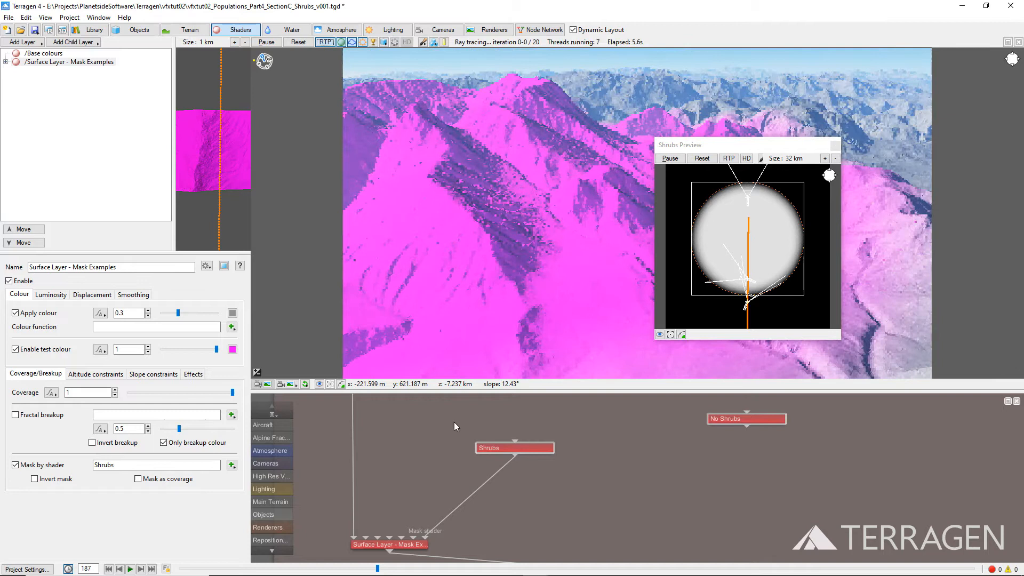
Duplicate Shrubs as 'Shrubs Holdouts', preview it, and set its size to 16000.
left_click(515, 448)
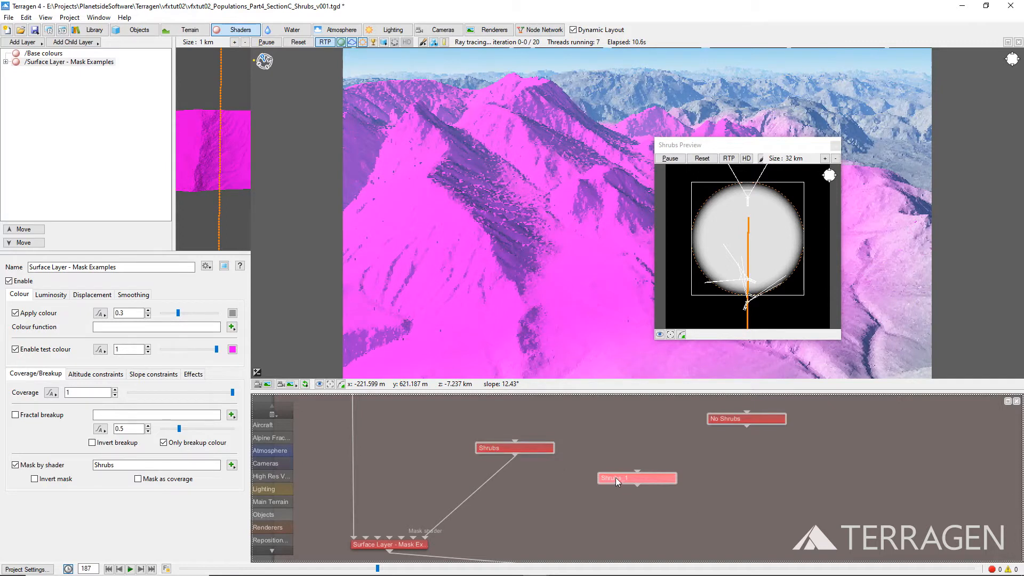
double_click(636, 478)
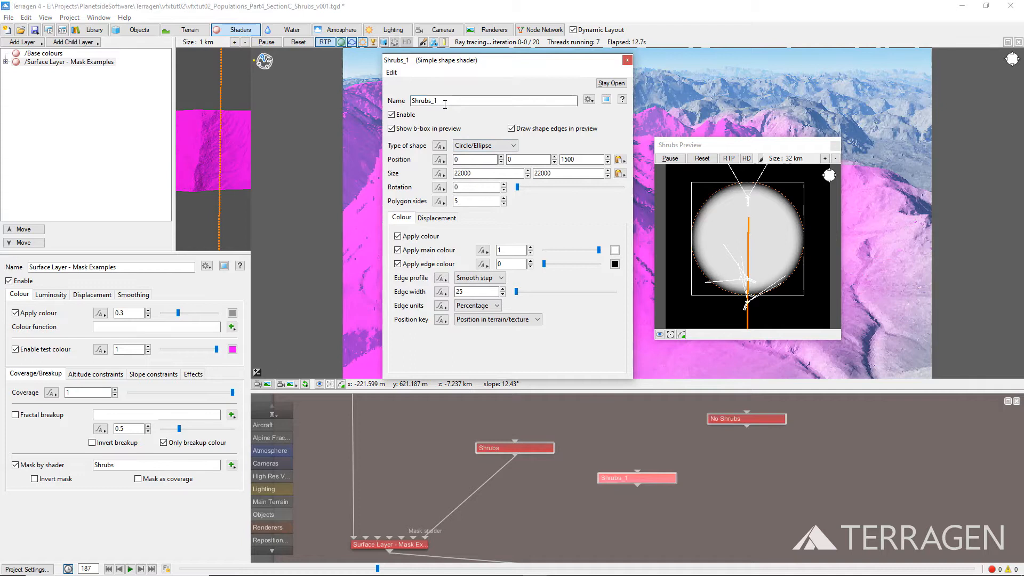
type("Shrubs H")
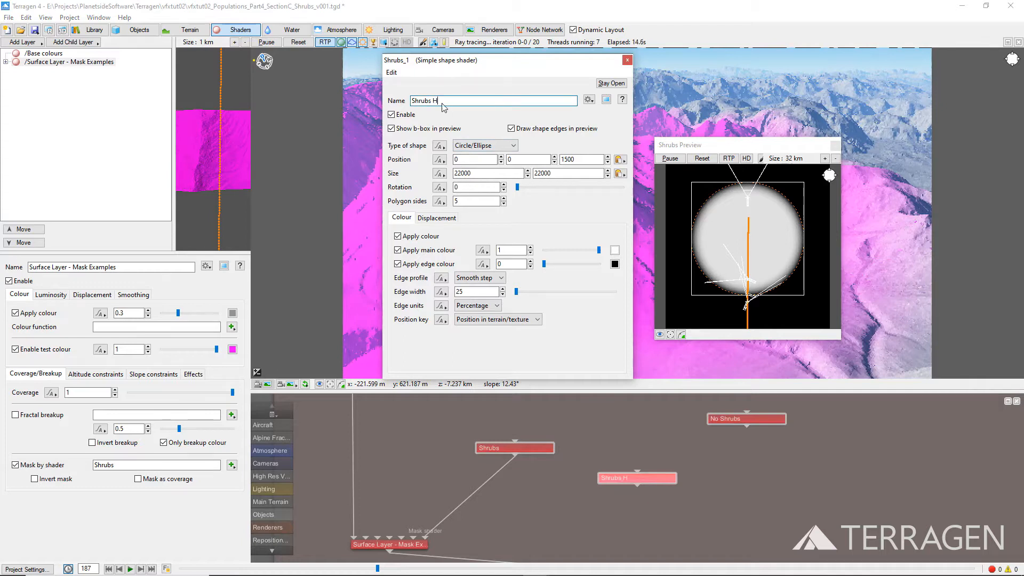
type("oldouts")
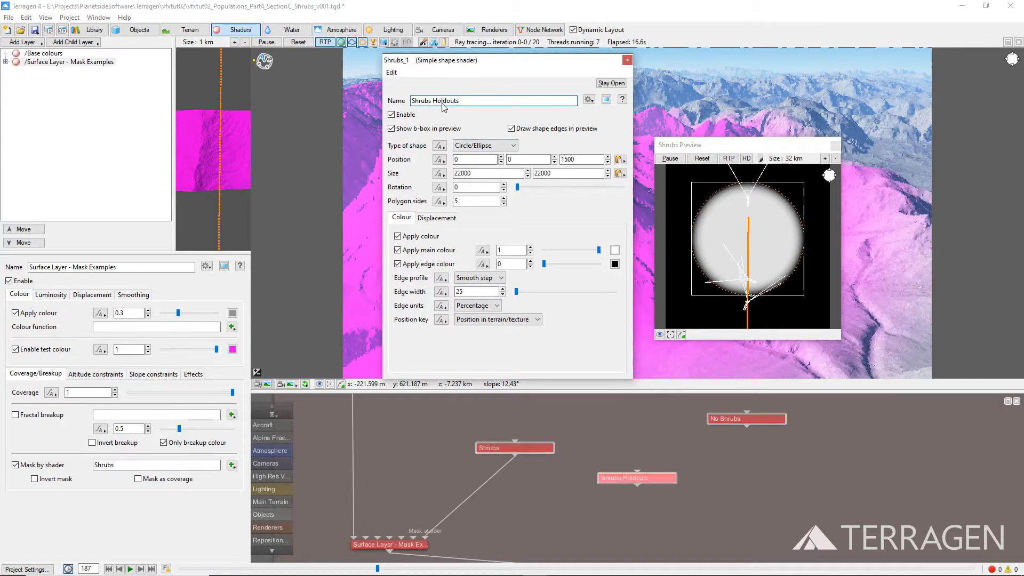
left_click(606, 100)
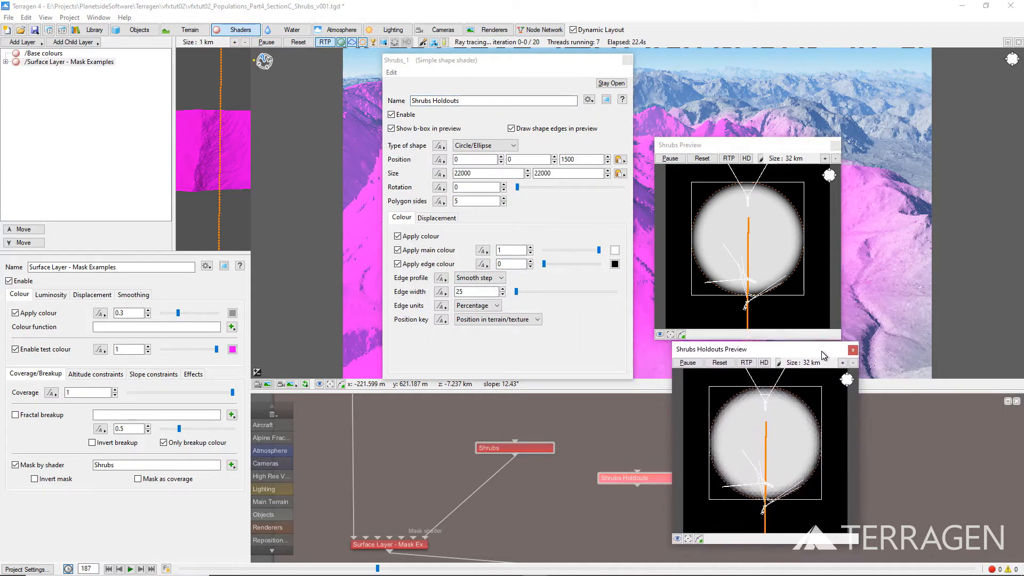
triple_click(475, 173)
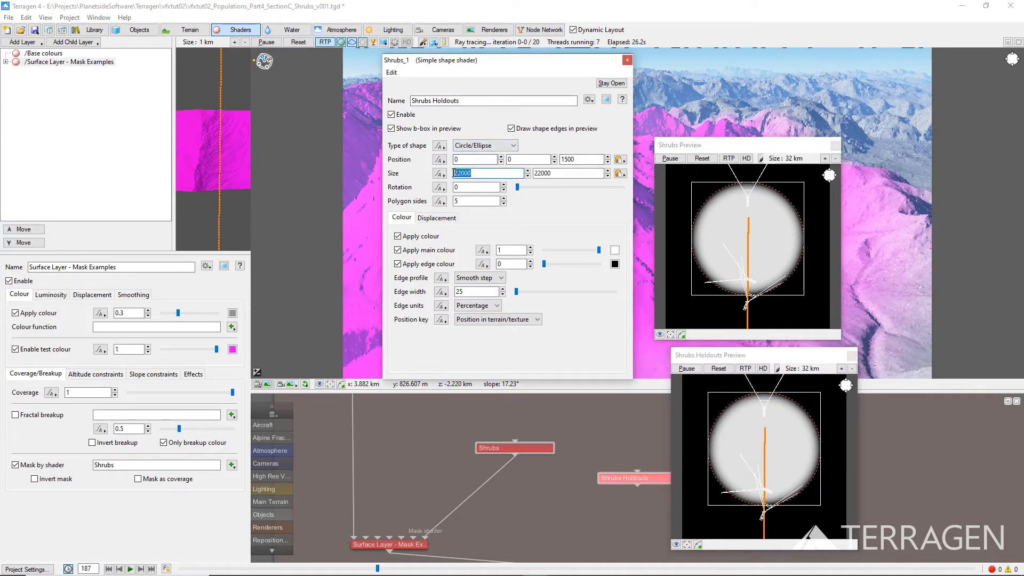
type("16000")
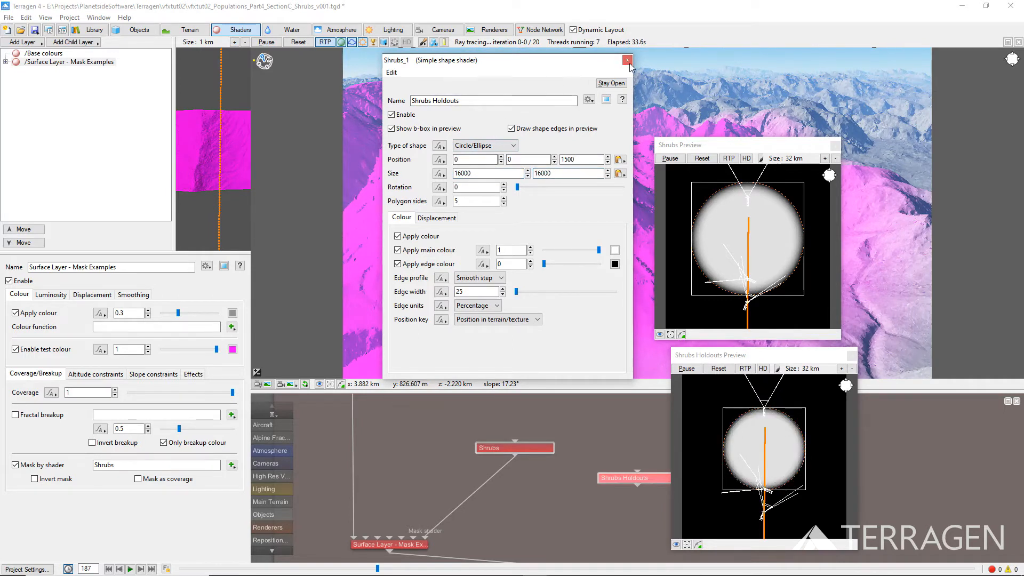
left_click(627, 61)
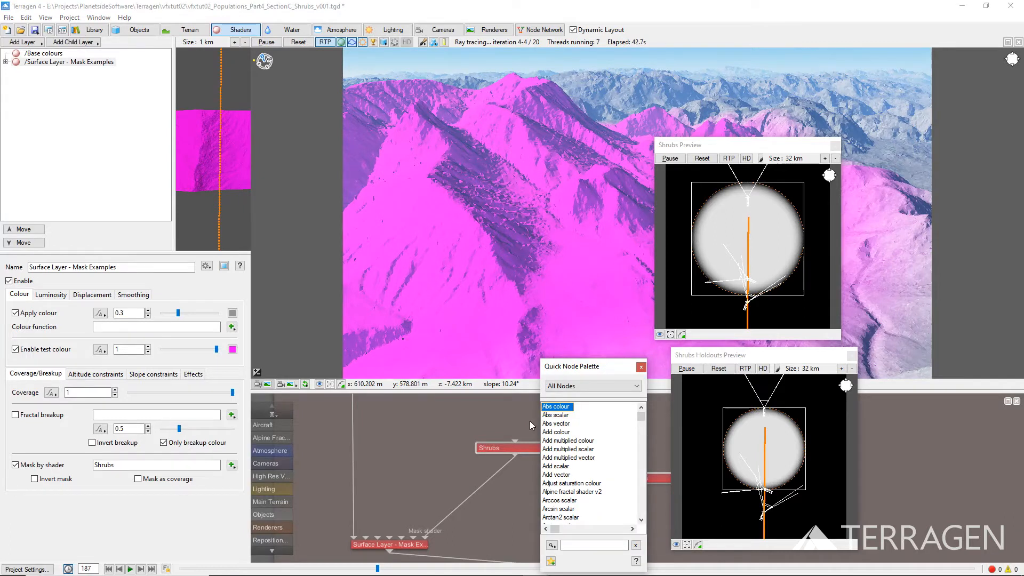
Preview the Subtract colour node's Shrubs-minus-Holdouts ring at 32 km width.
scroll("down", 3)
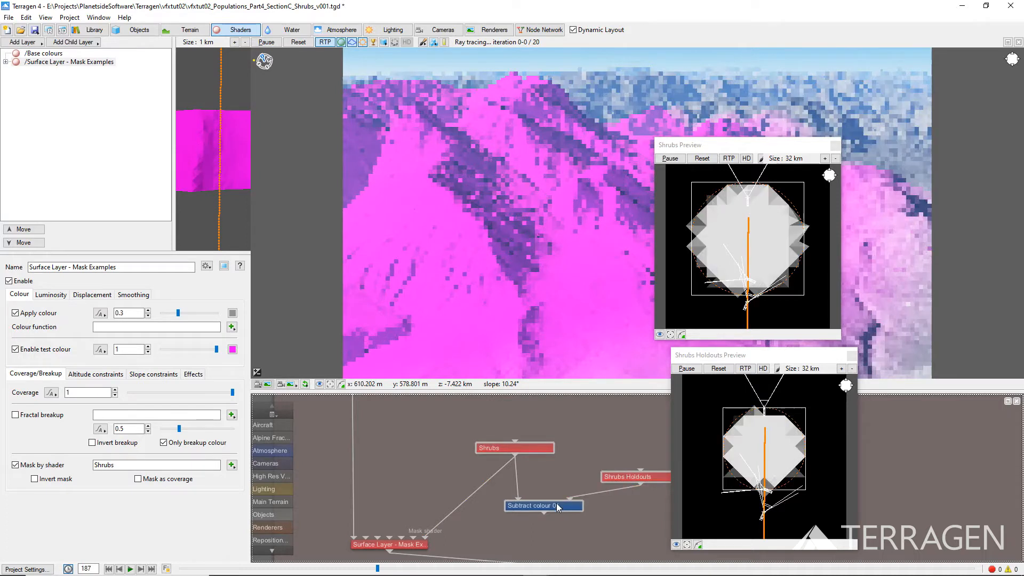
double_click(542, 506)
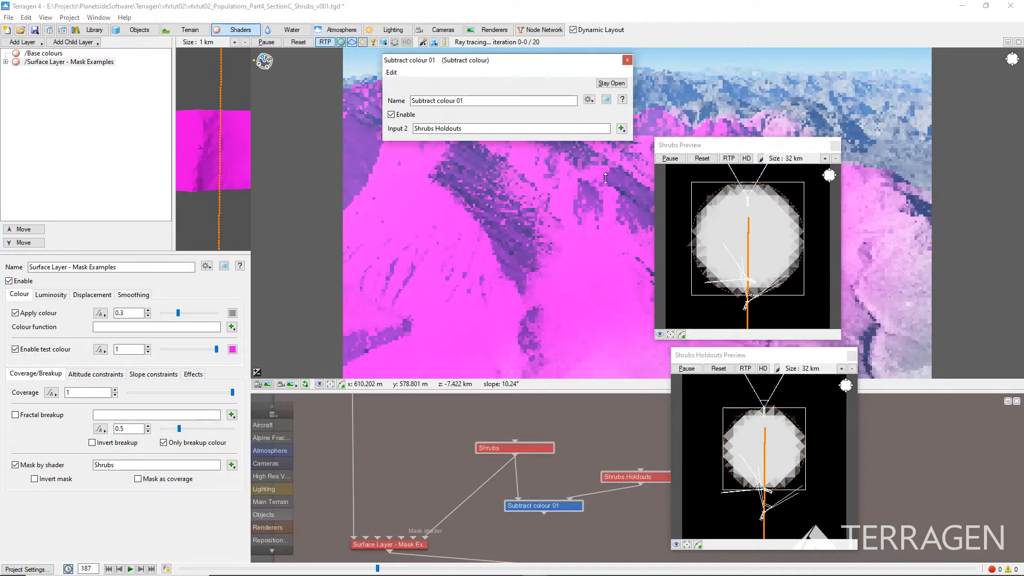
left_click(588, 99)
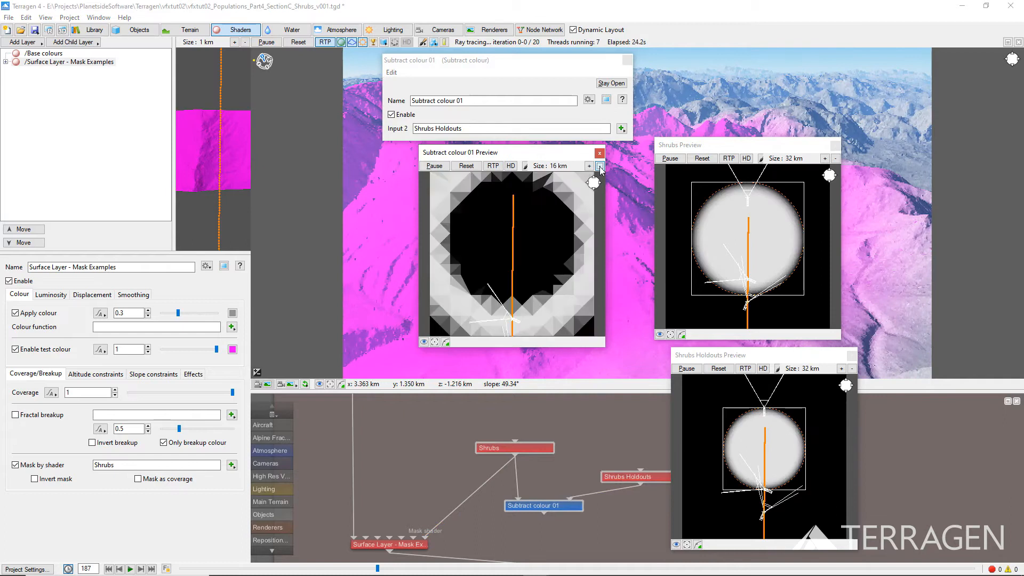
left_click(599, 165)
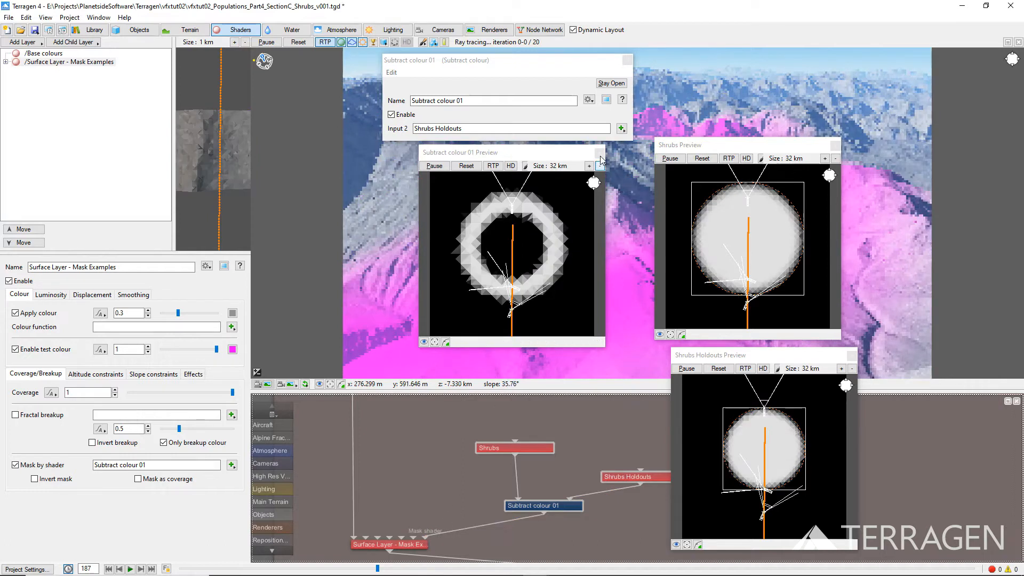
left_click(628, 60)
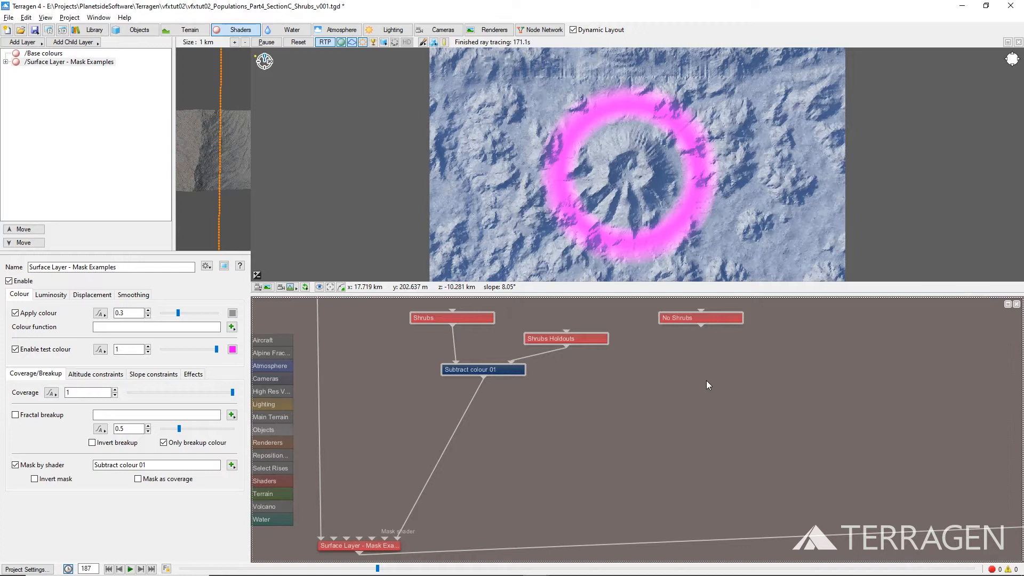
mouse_move(701, 326)
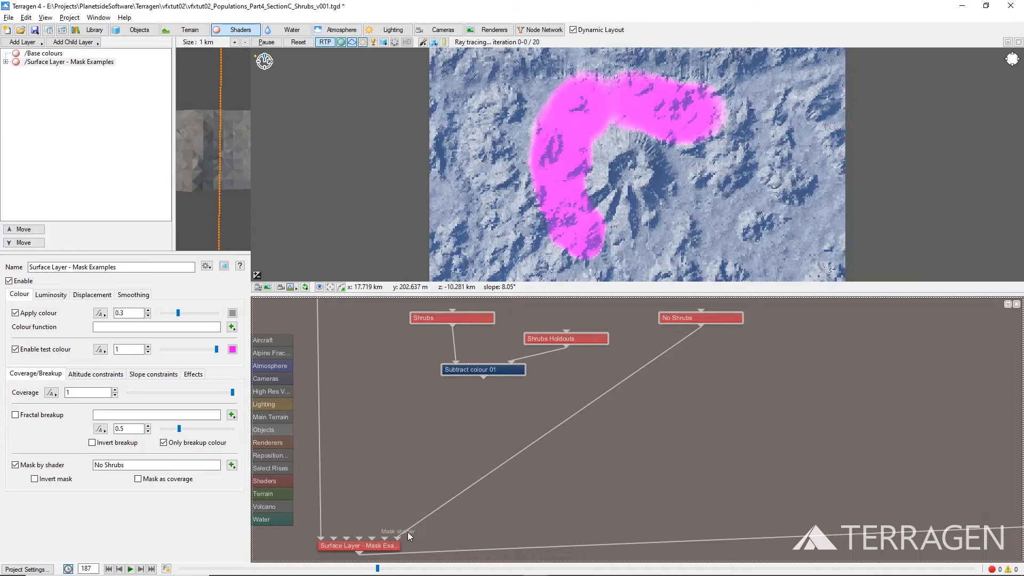
mouse_move(419, 527)
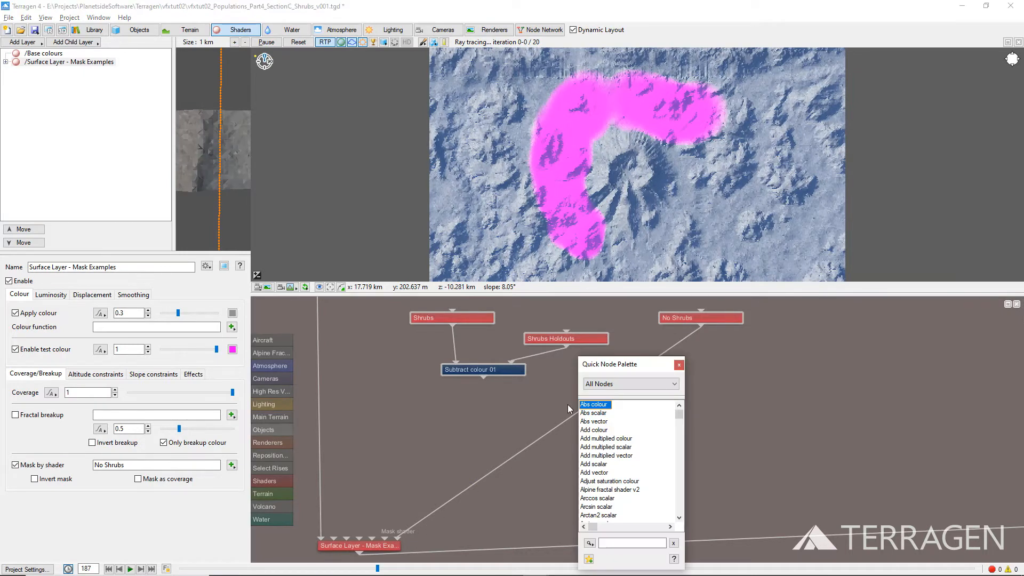
Rename Multiply complement scalar 01 to 'to Remove Unseen Shrubs' and close its settings.
scroll("down", 3)
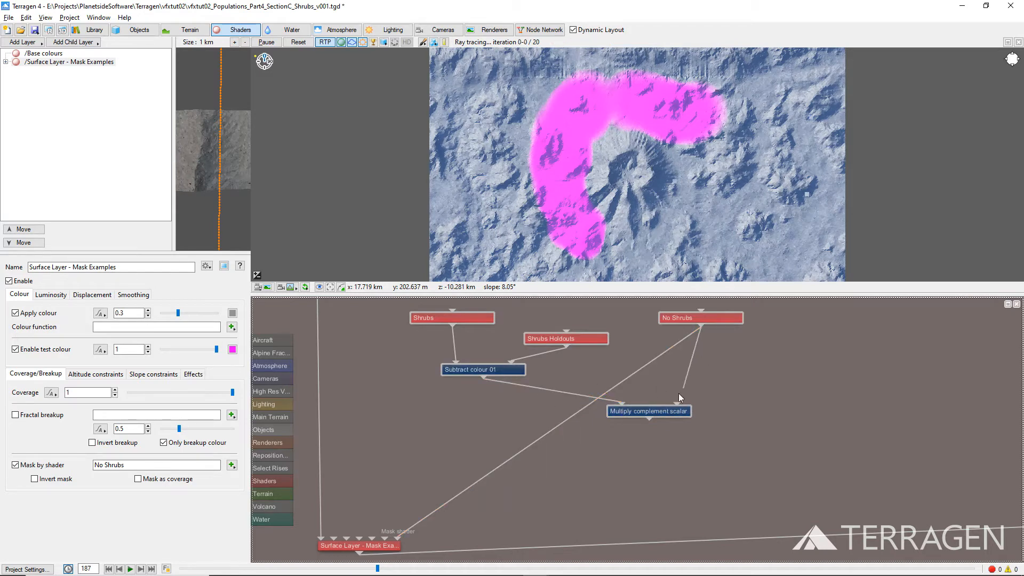
mouse_move(650, 417)
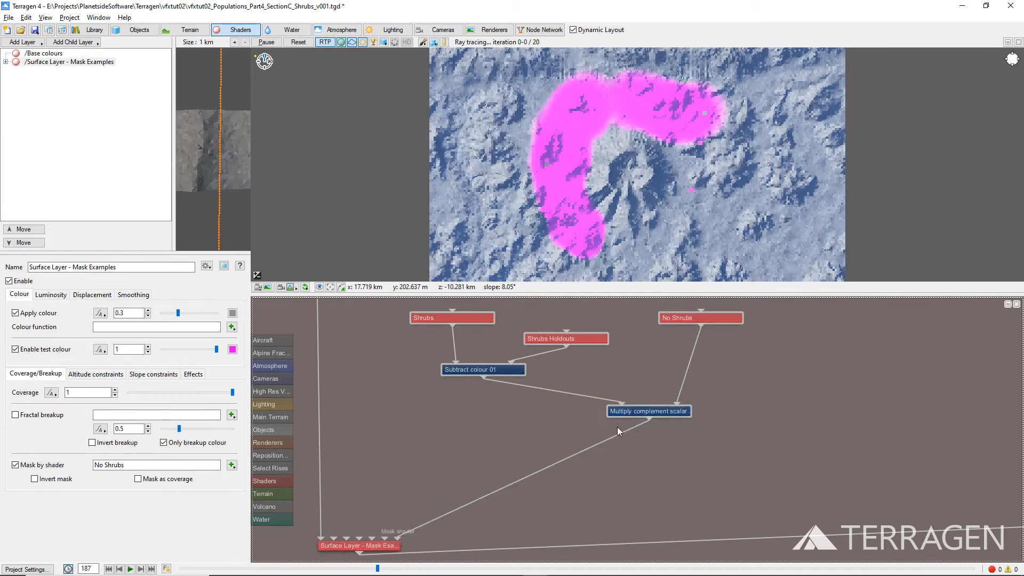
double_click(649, 411)
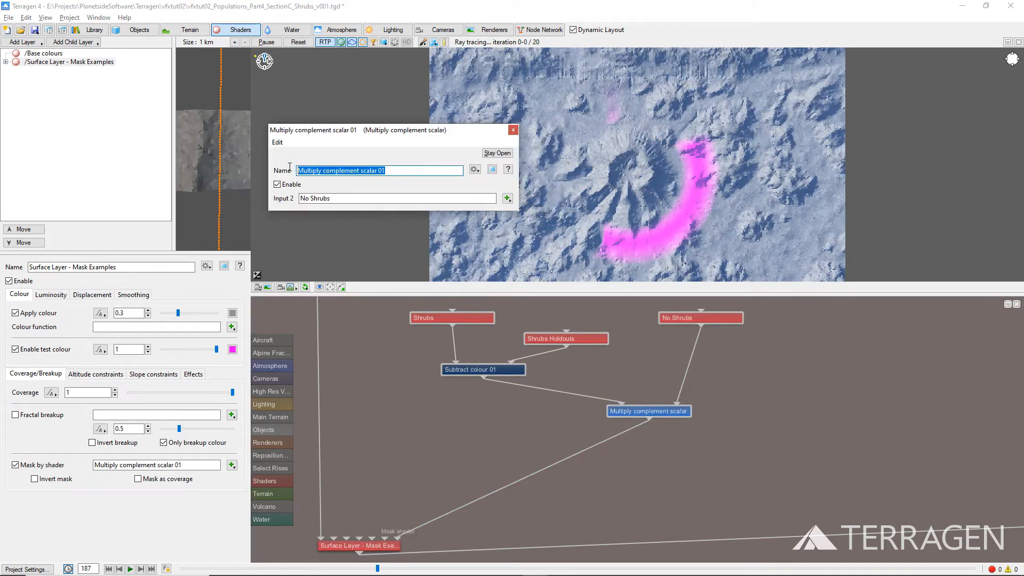
type("to Remove Unseen Shrubs")
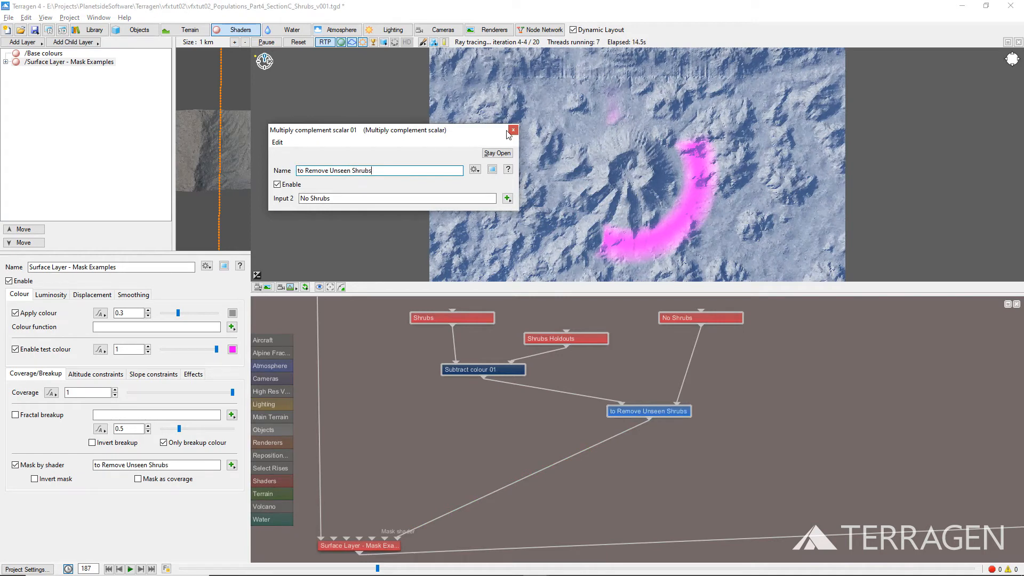
left_click(513, 130)
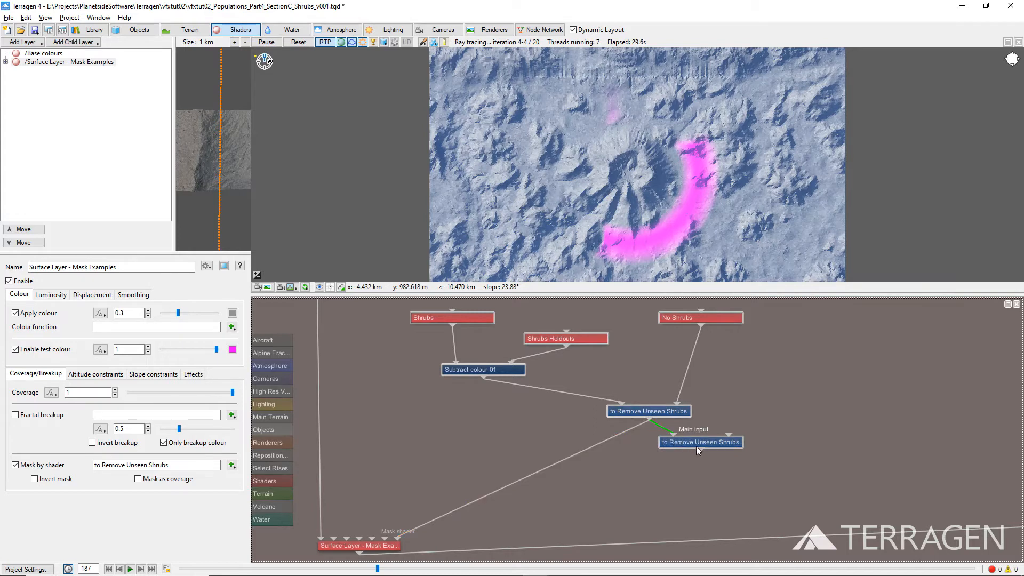
Give the duplicated node Merge shader 07 as Input 2 and preview the lava-flow mask.
double_click(700, 442)
type("to Remove Lava Flow")
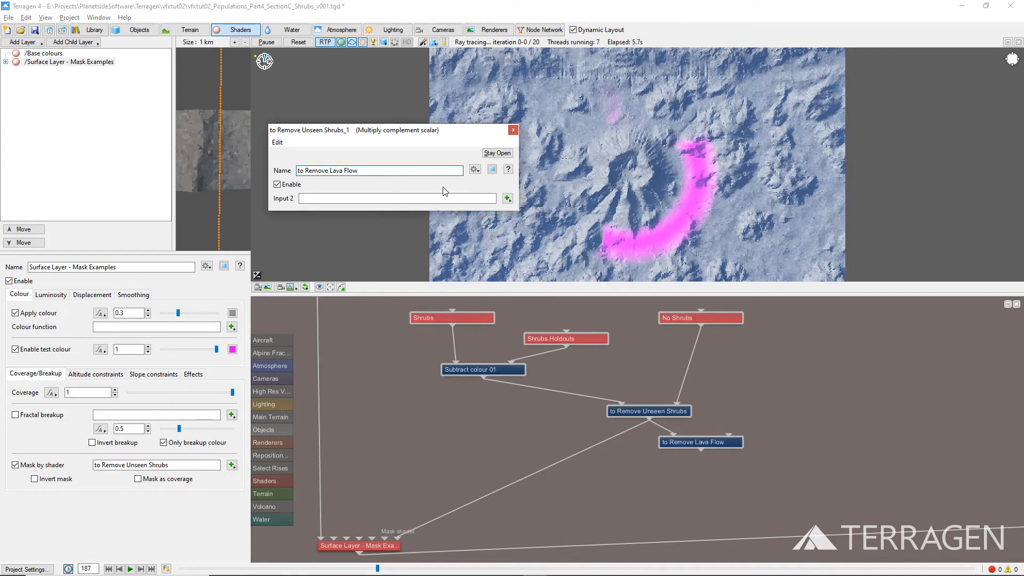
left_click(508, 199)
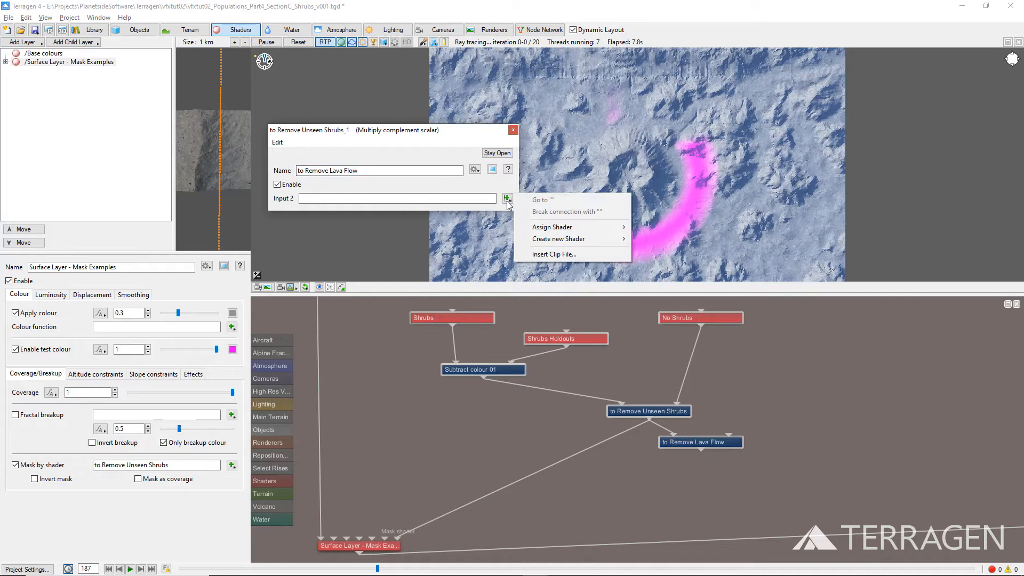
left_click(552, 227)
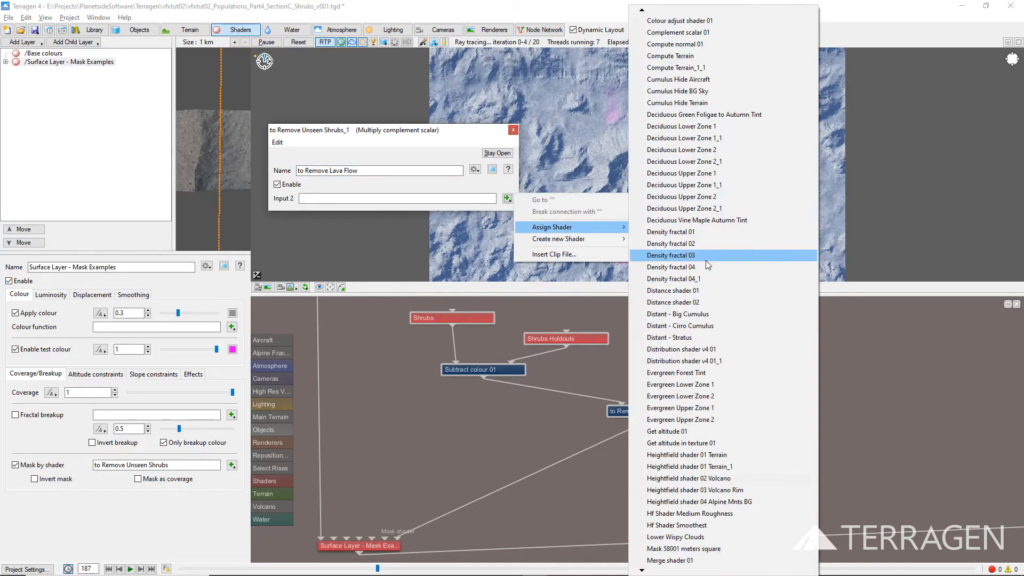
scroll("down", 3)
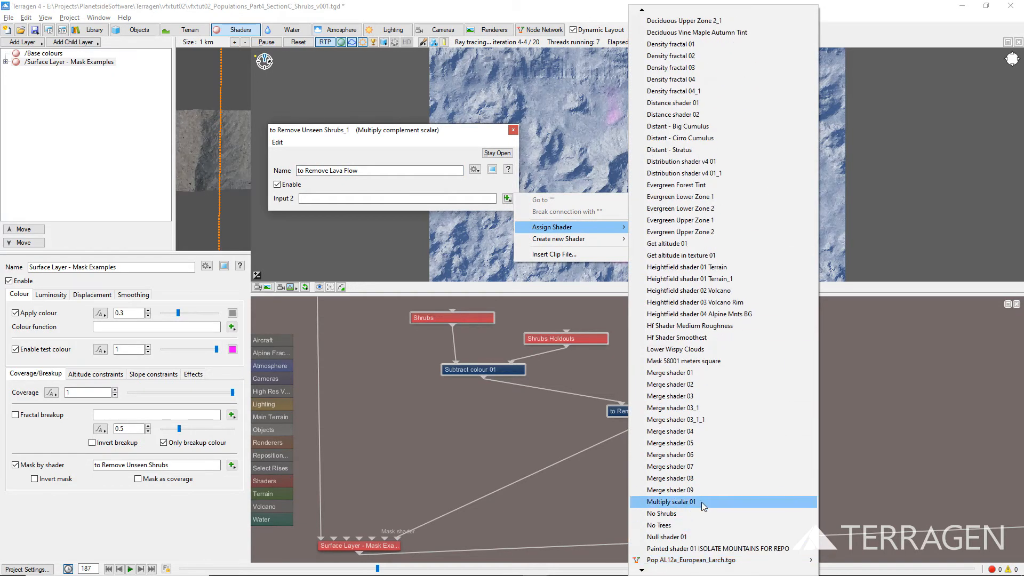
left_click(670, 466)
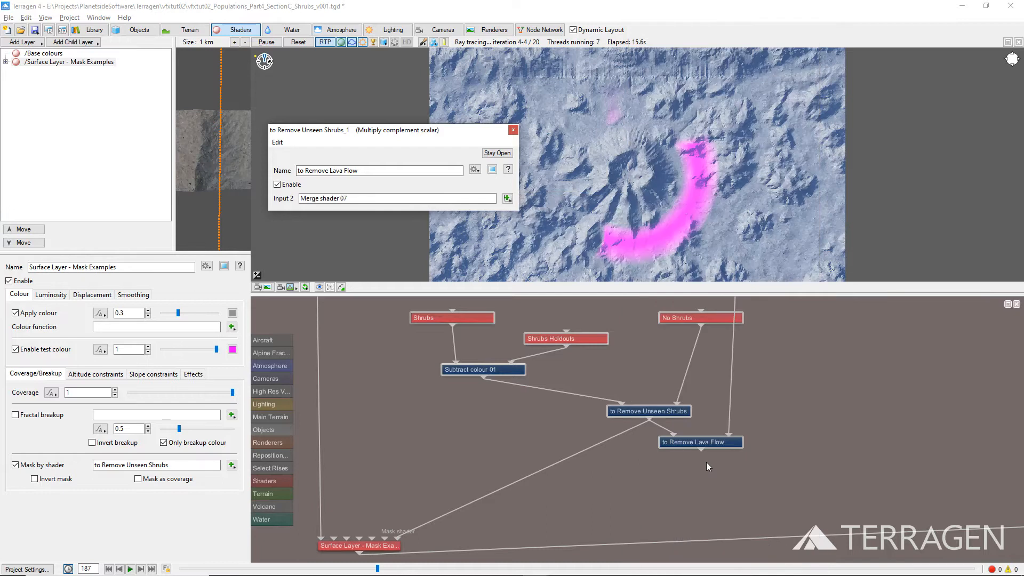
left_click(492, 169)
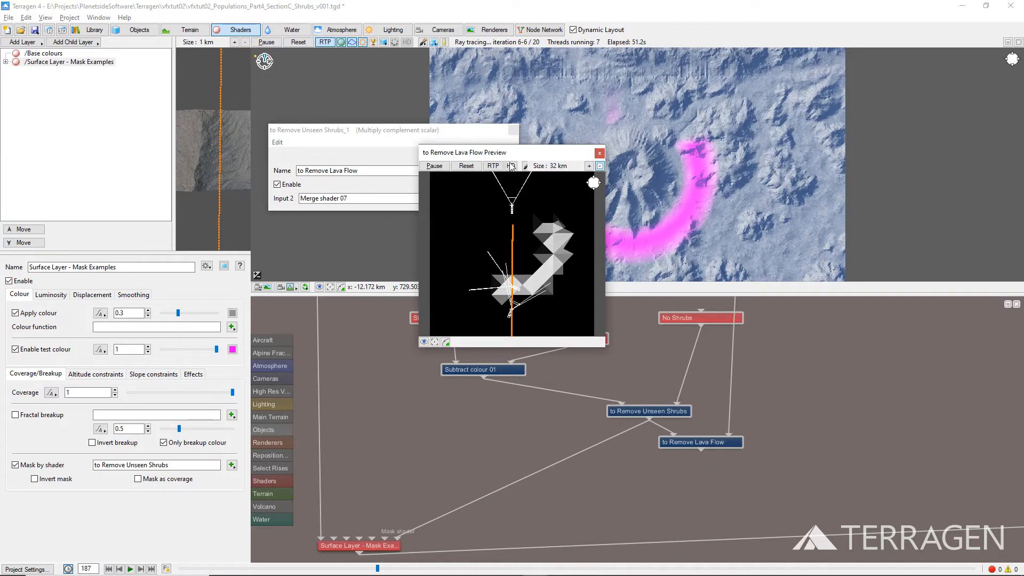
left_click_drag(463, 152, 341, 227)
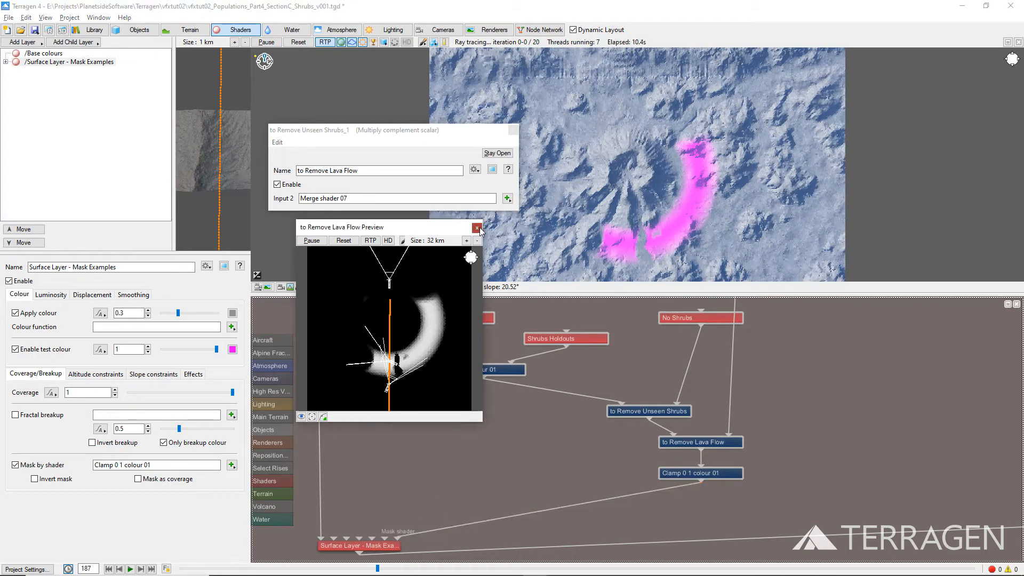
Close the lava flow mask preview window.
left_click(478, 230)
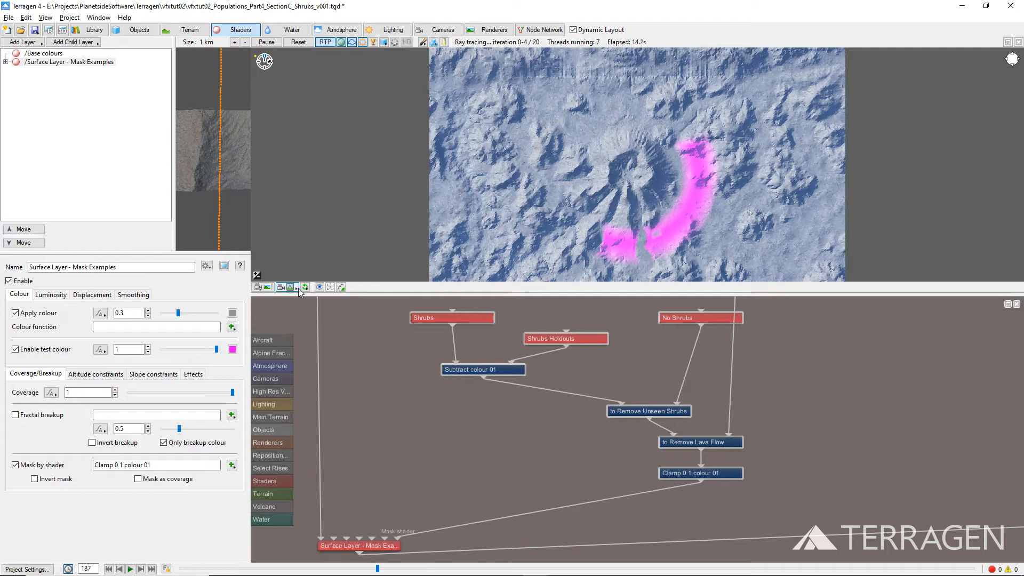
View the terrain through the current render camera and bring up the Quick Node Palette.
left_click(289, 287)
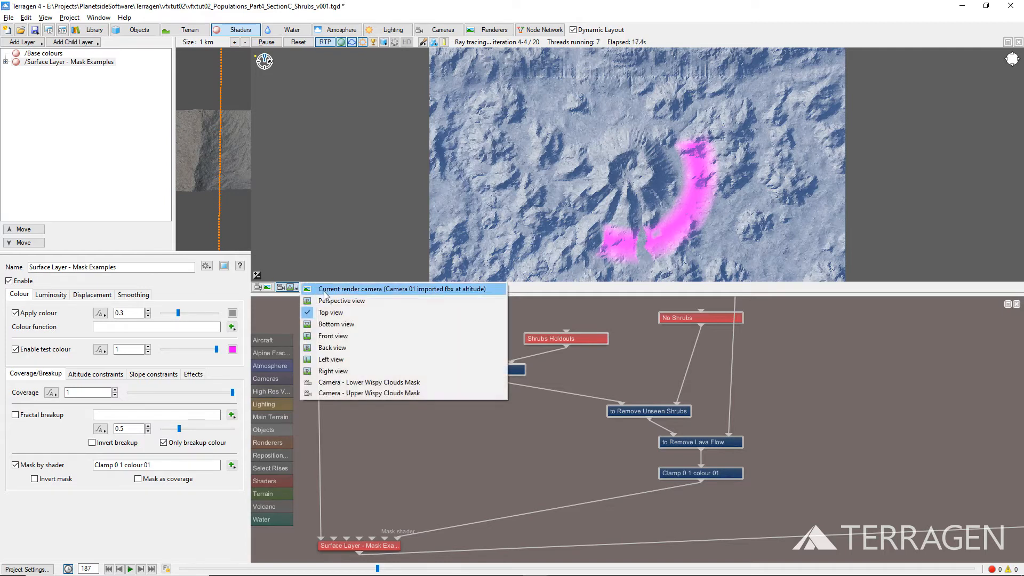
left_click(341, 300)
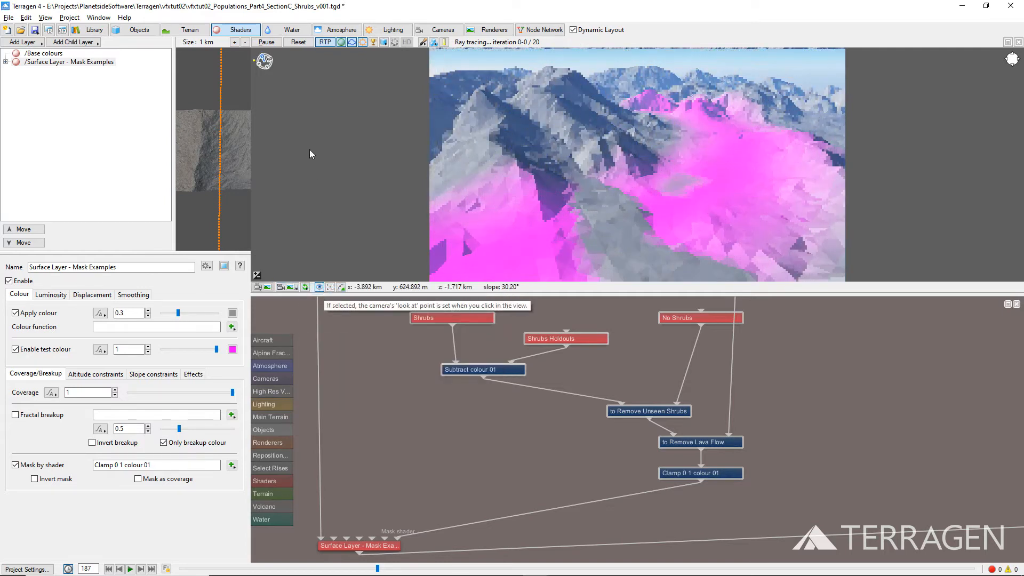
left_click(325, 42)
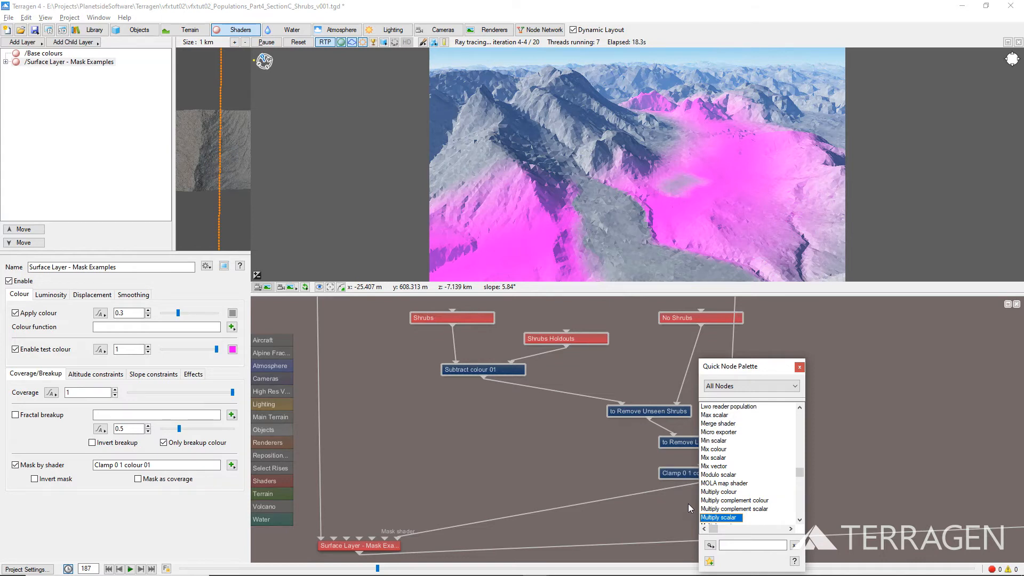
Add a Multiply scalar after the clamp, named 'to Remove Errosion', using Colour adjust shader 01.
double_click(721, 517)
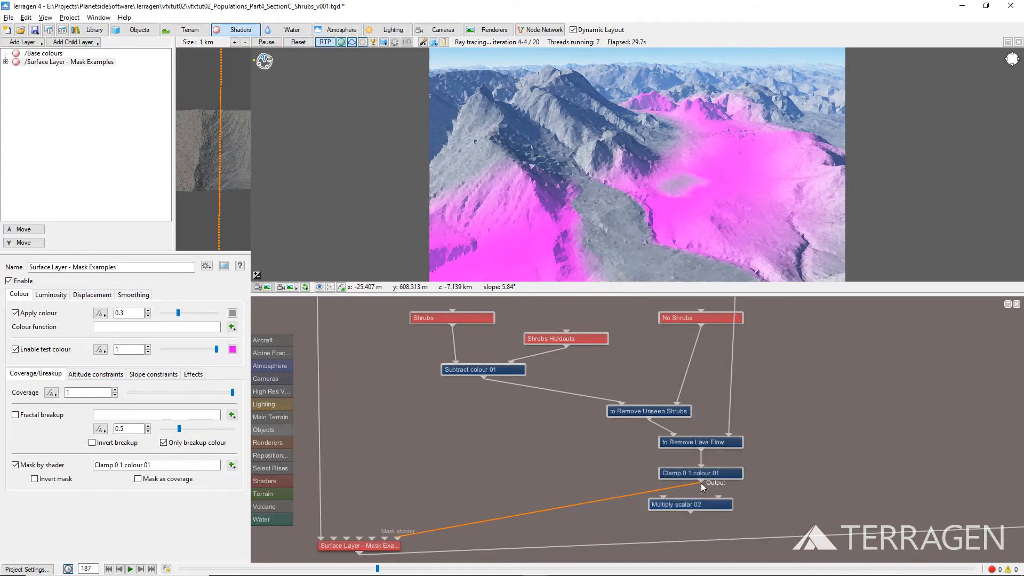
left_click(689, 504)
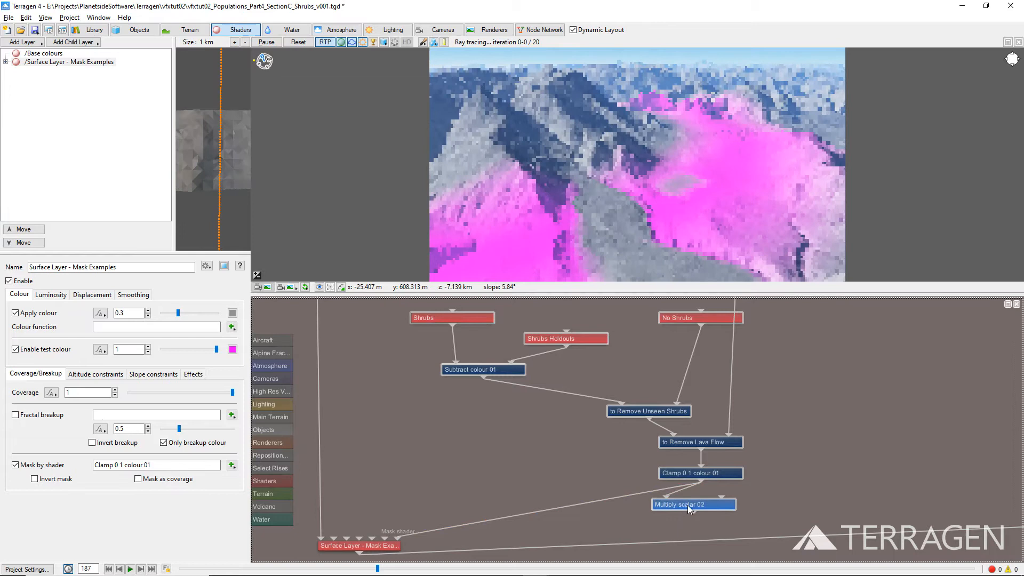
double_click(693, 504)
type("to Remo")
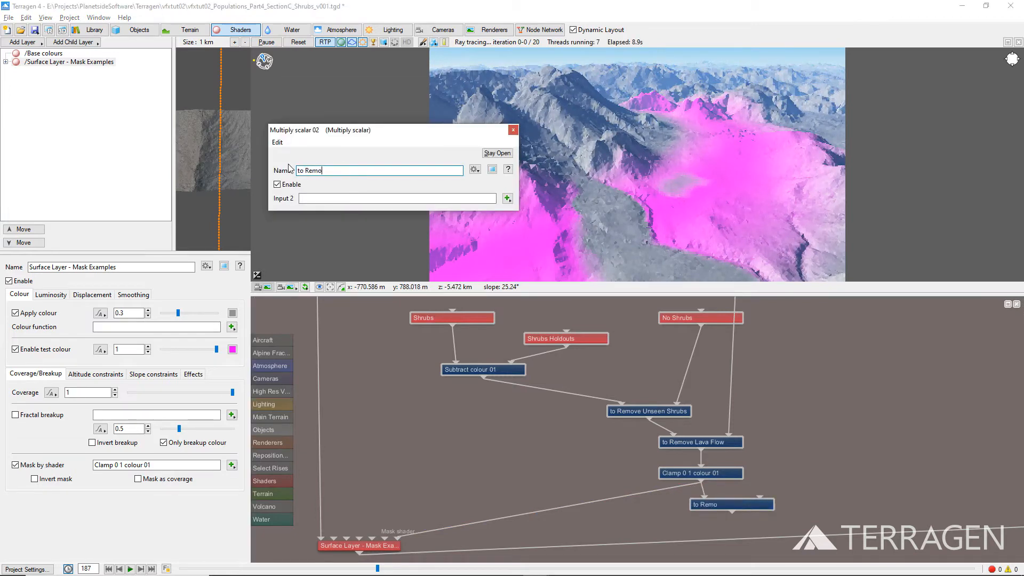
type("ve Errosion")
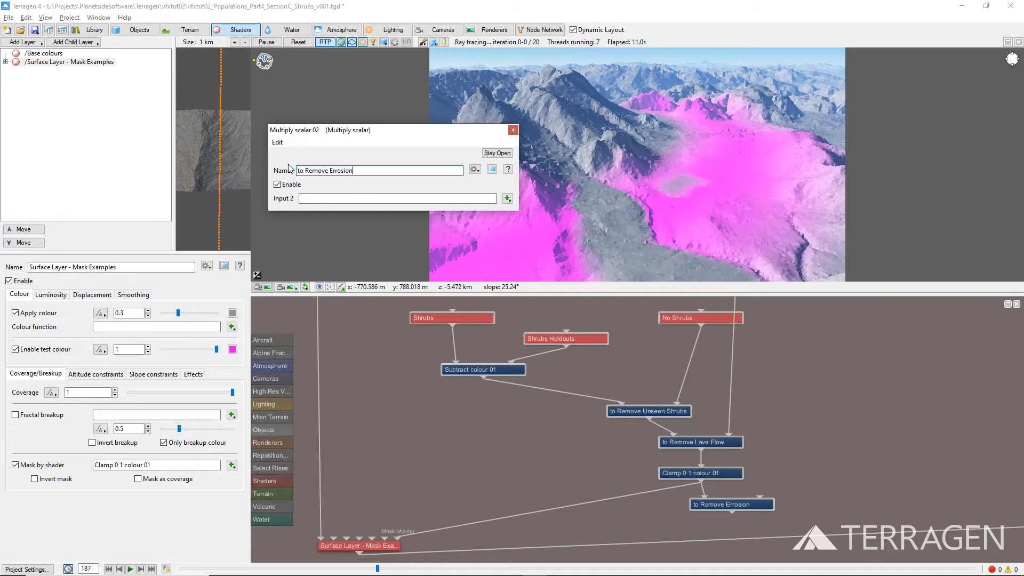
left_click(507, 199)
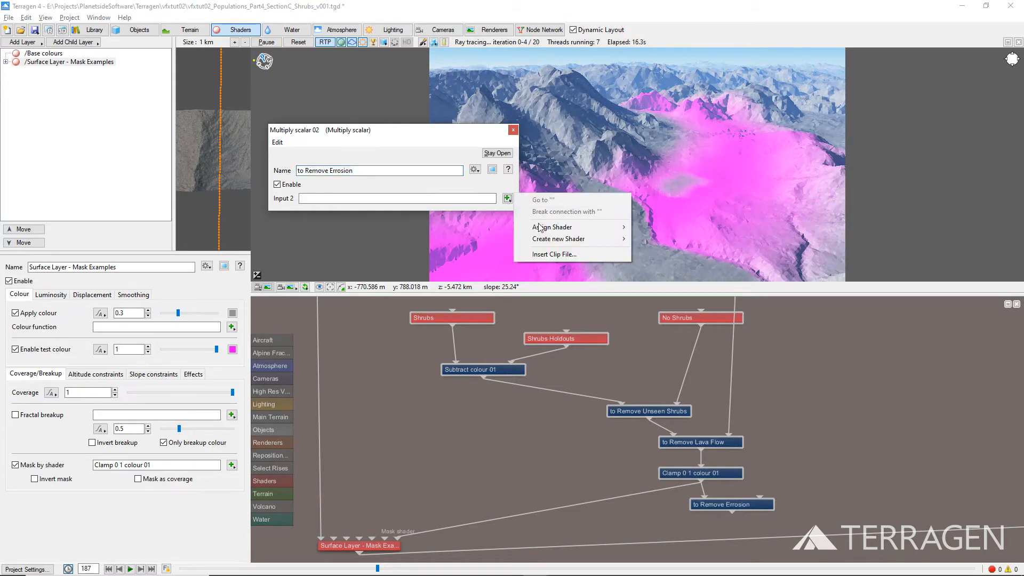
left_click(552, 226)
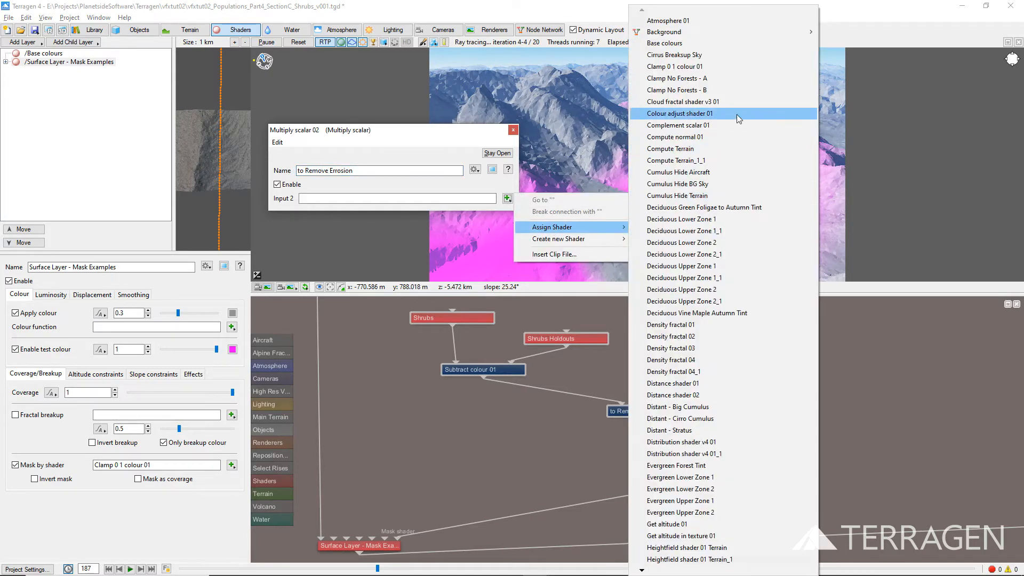
left_click(678, 113)
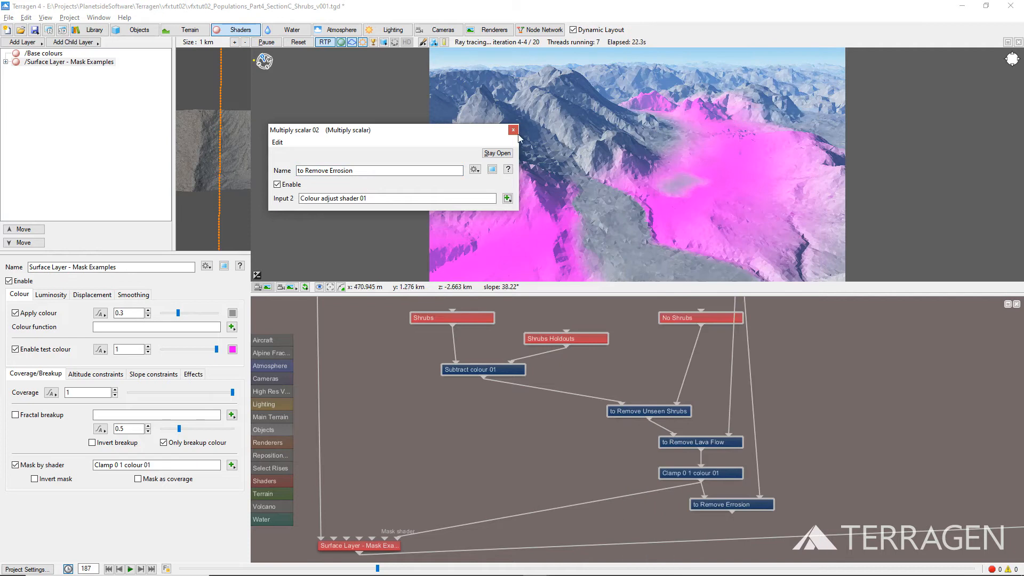
left_click(513, 130)
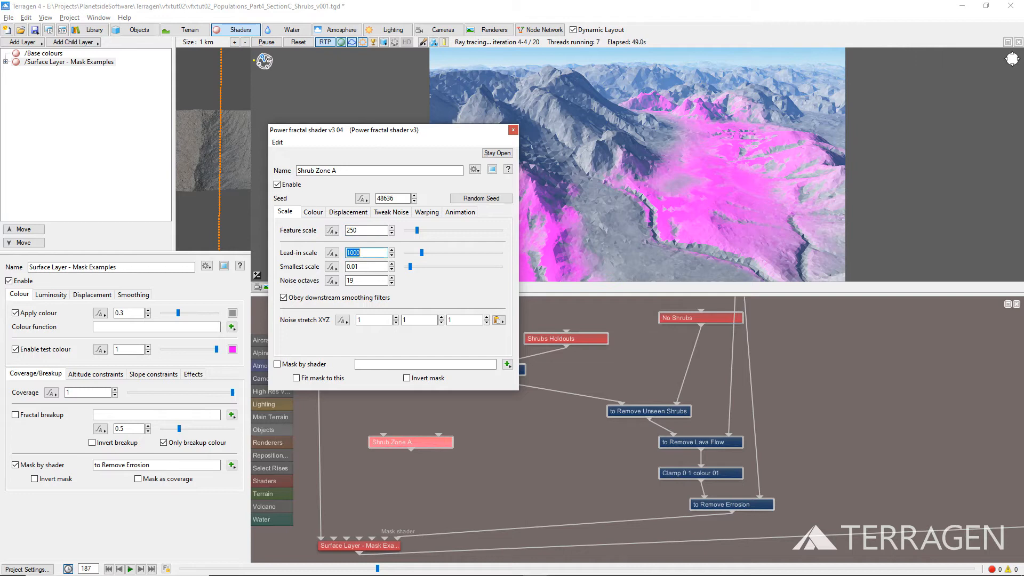
Set Shrub Zone A's lead-in scale to 1250.
type("1250")
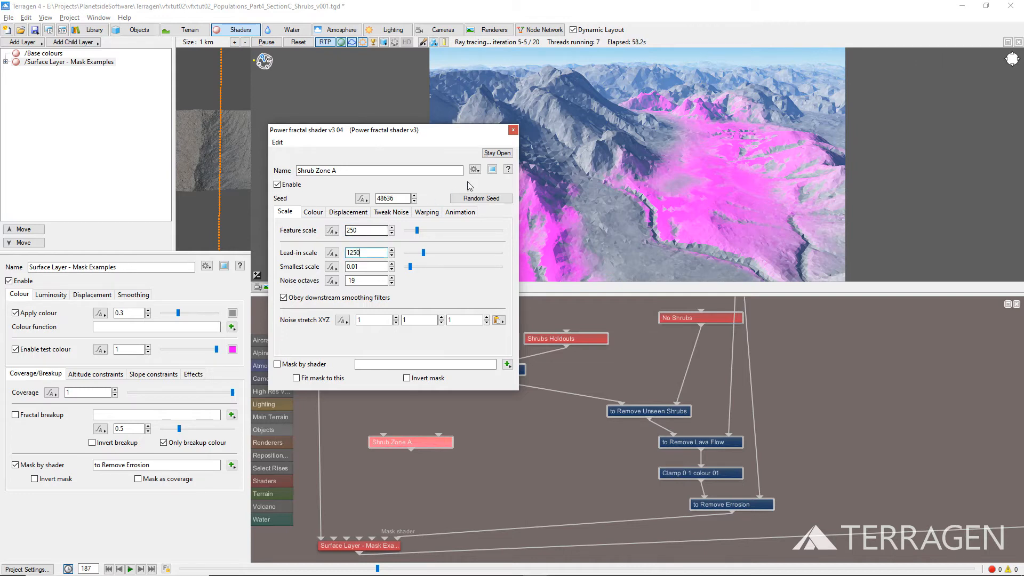
left_click(513, 130)
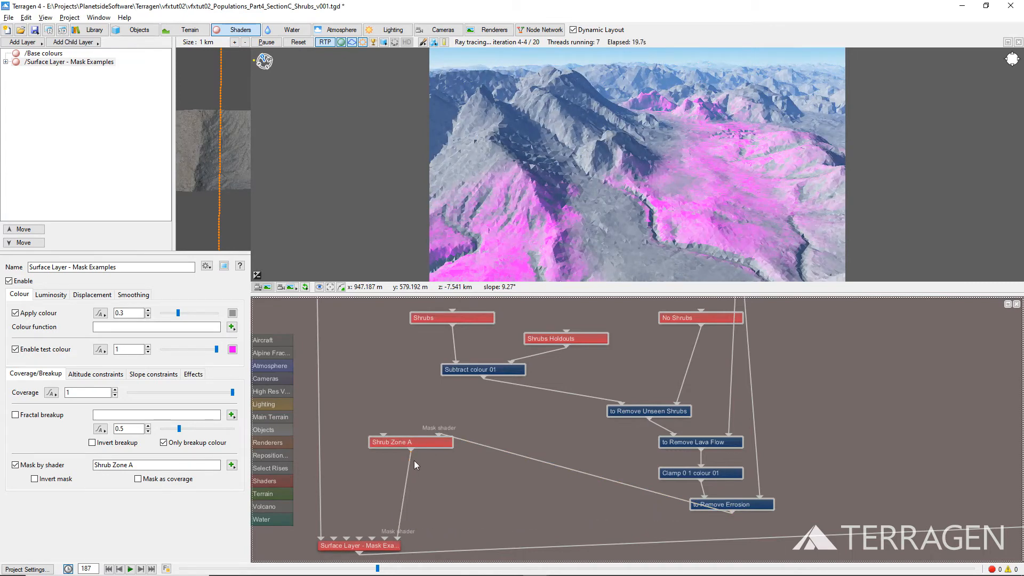
Duplicate Shrub Zone A as Shrub Zone B with a new random seed.
left_click(410, 442)
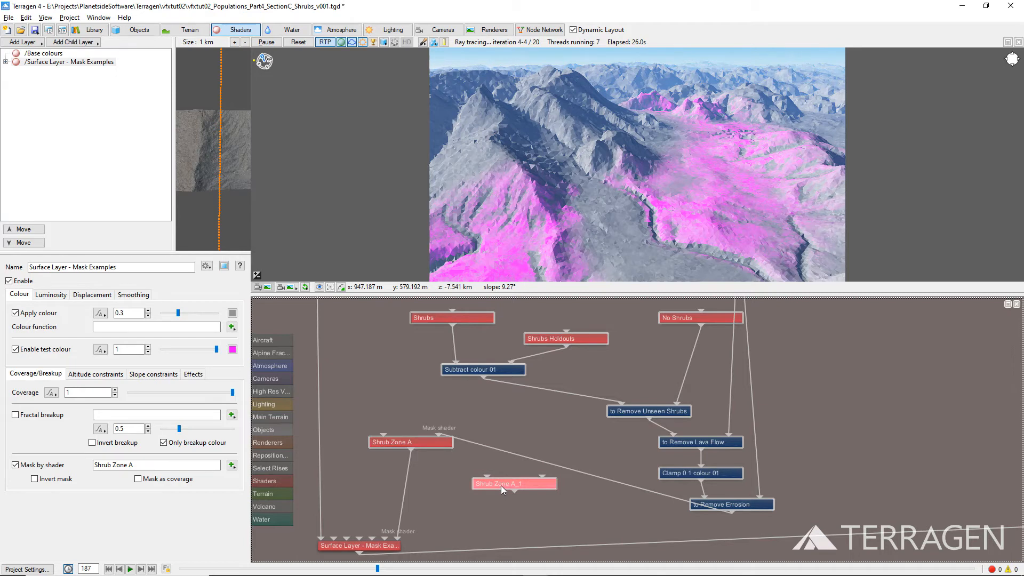
double_click(513, 484)
type("Shrub Zone B")
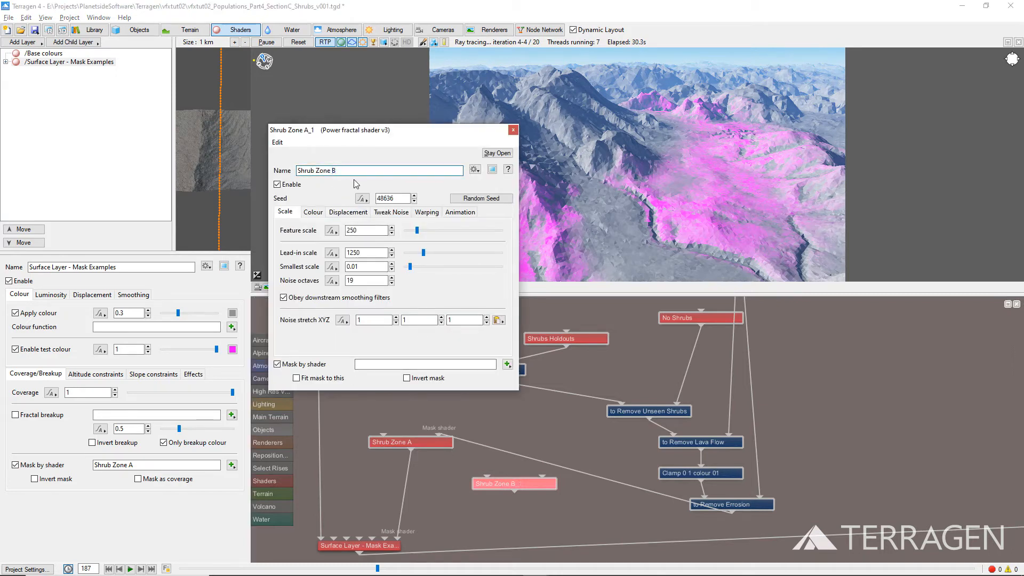
left_click(480, 198)
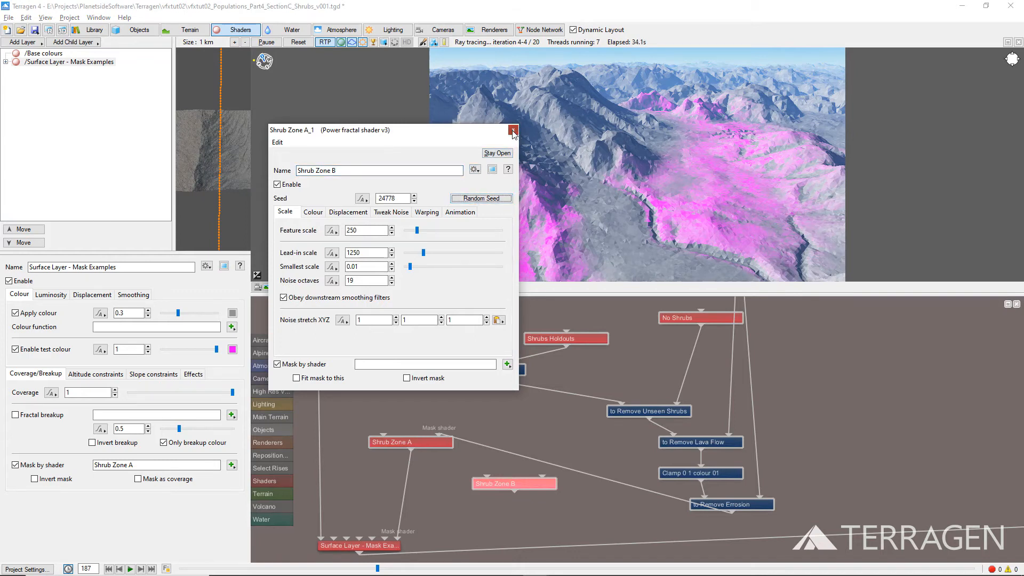
left_click(513, 130)
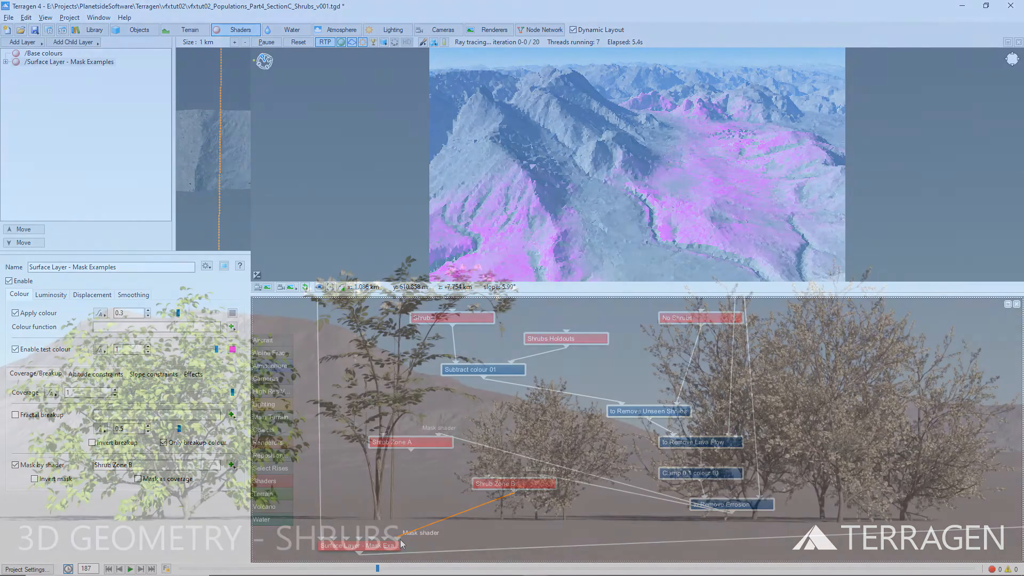
Connect Shrub Zone B to the layer mask and pick SH17_1_Elderberry.tgo for a new population.
left_click(138, 29)
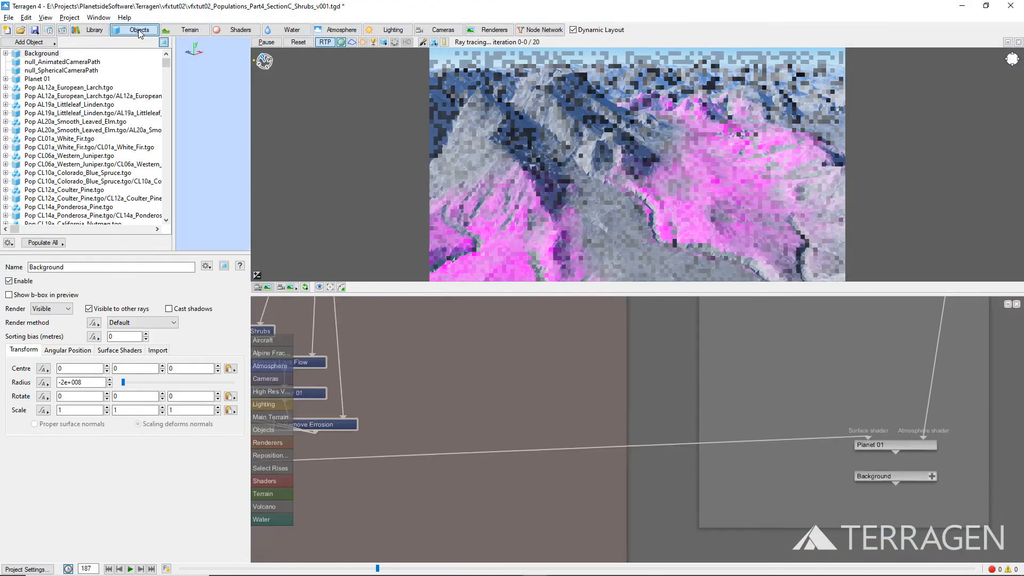
left_click(28, 42)
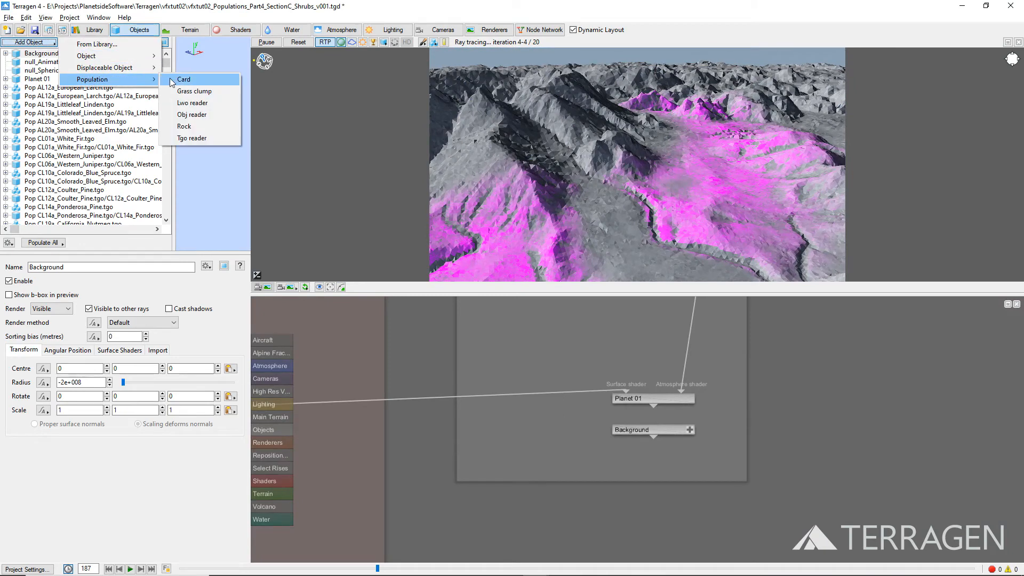
left_click(192, 138)
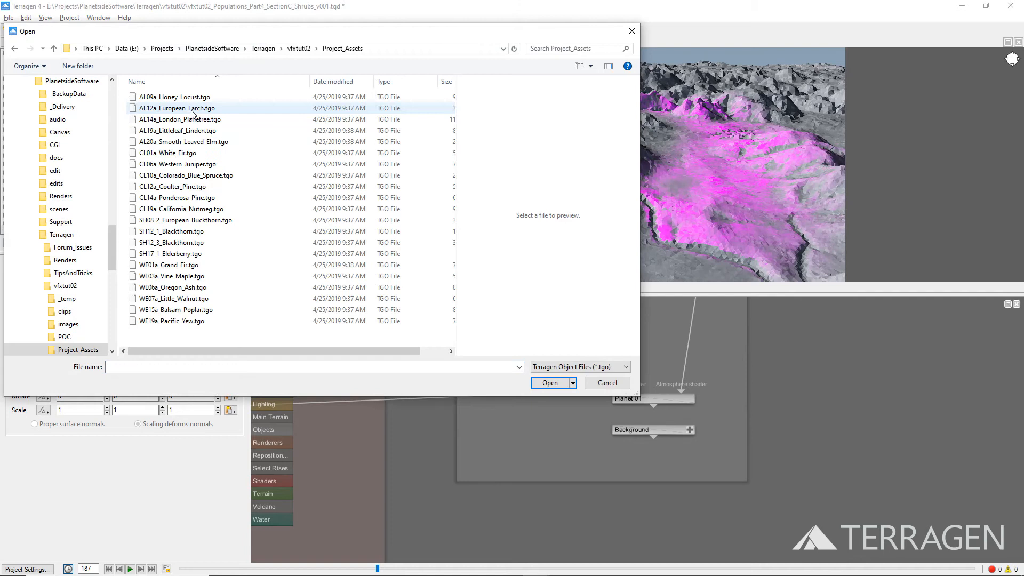
left_click(172, 253)
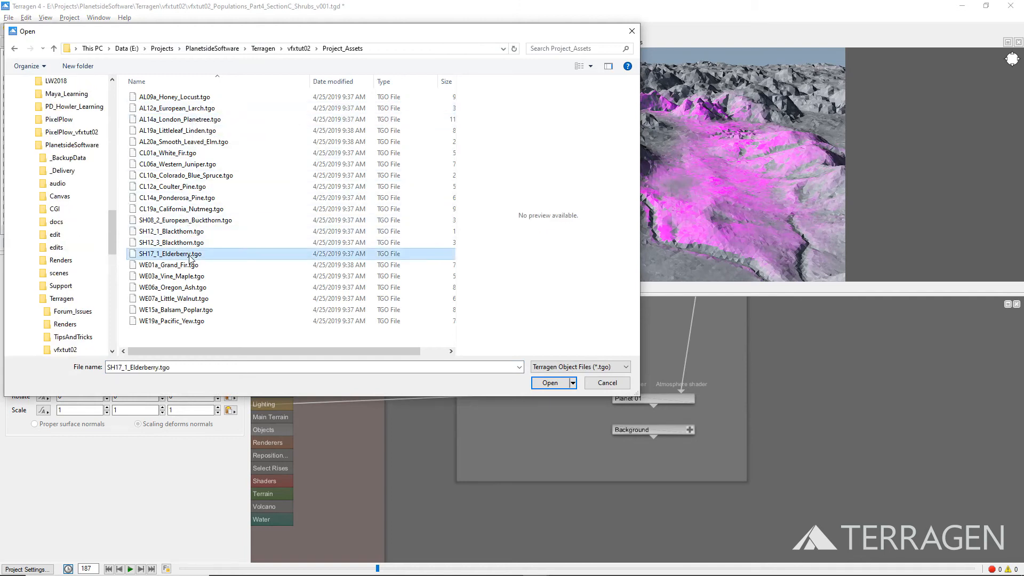
mouse_move(550, 383)
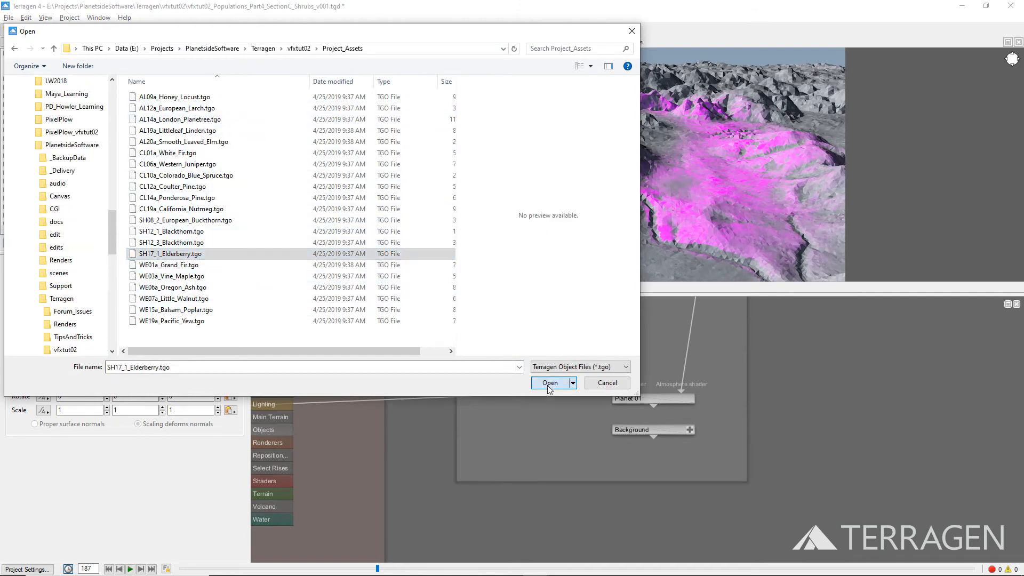
Load the elderberry population and set its area centre height to 1500.
left_click(549, 383)
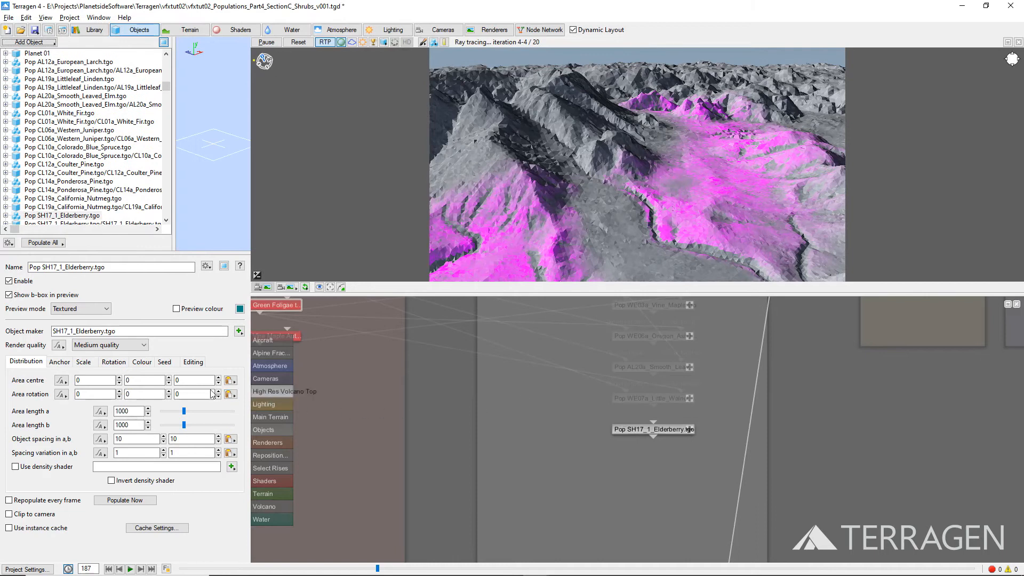
left_click(192, 379)
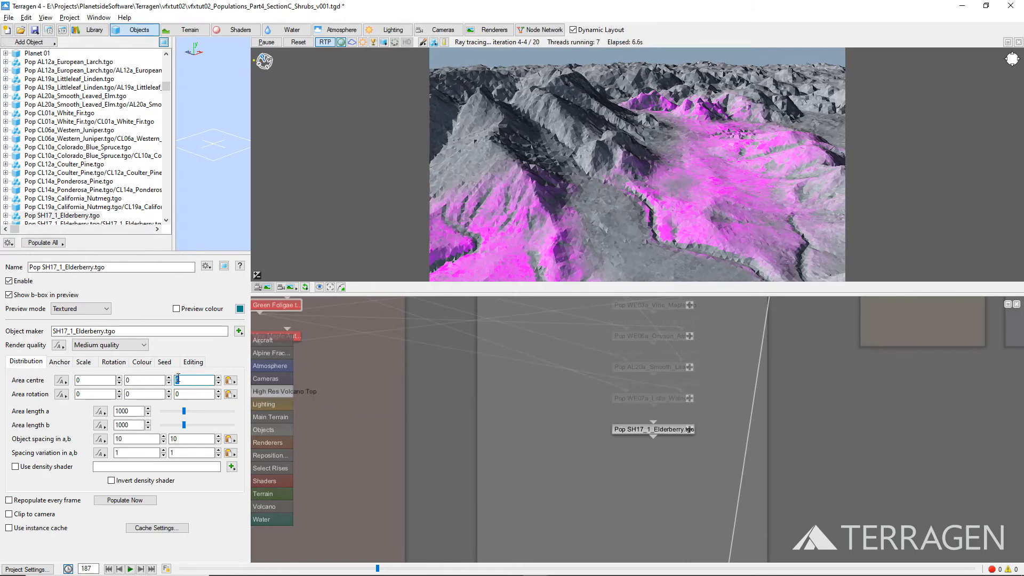
type("1500")
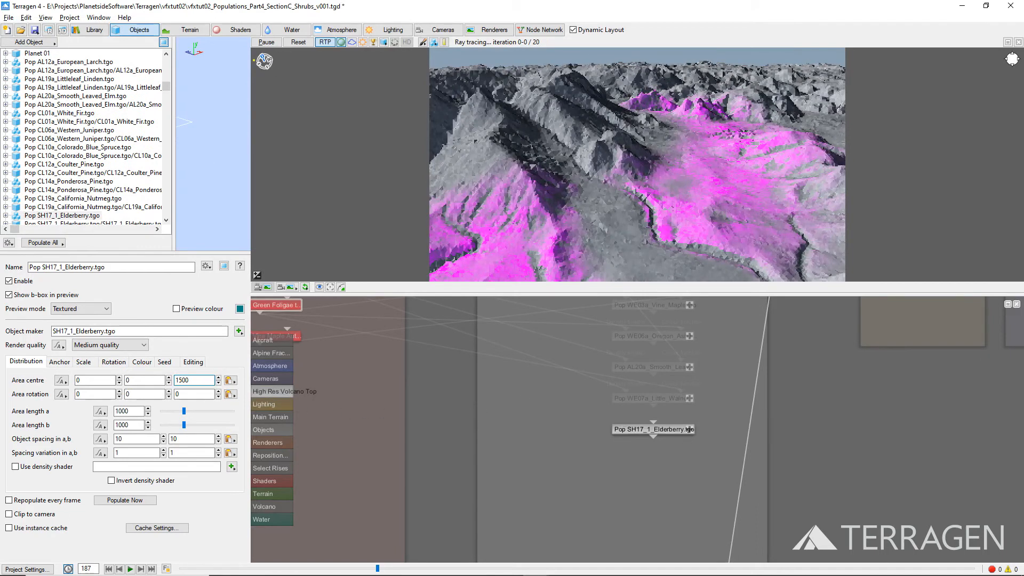
triple_click(127, 410)
type("20000")
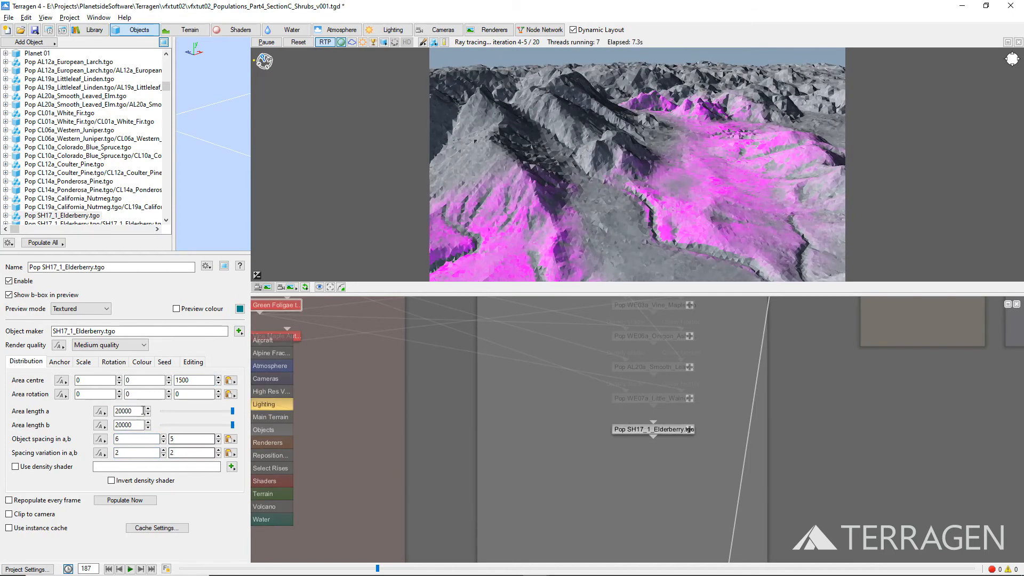
Scale the elderberry shrubs 2.5–5 and enable Lean to terrain.
left_click(83, 362)
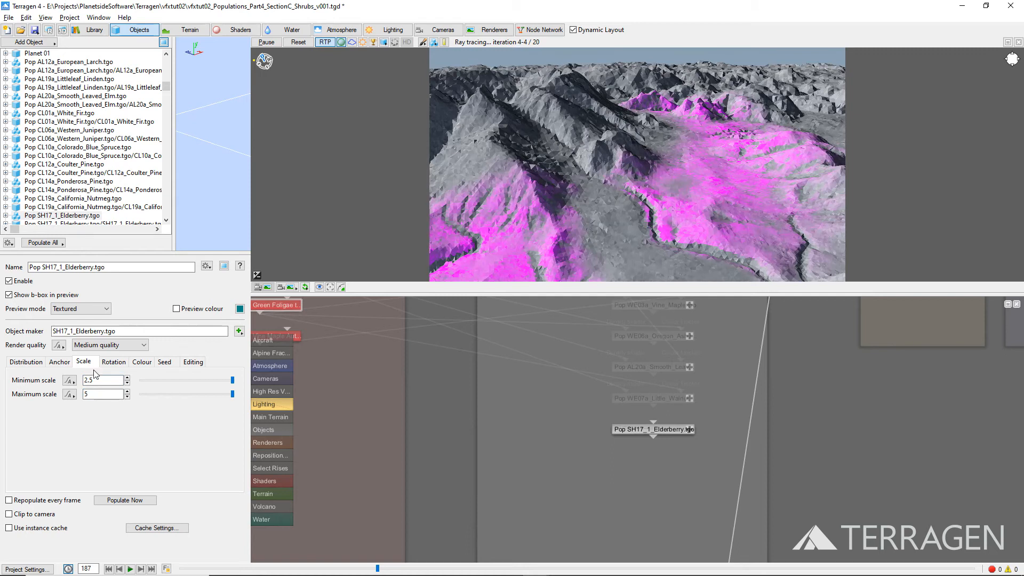
left_click(113, 362)
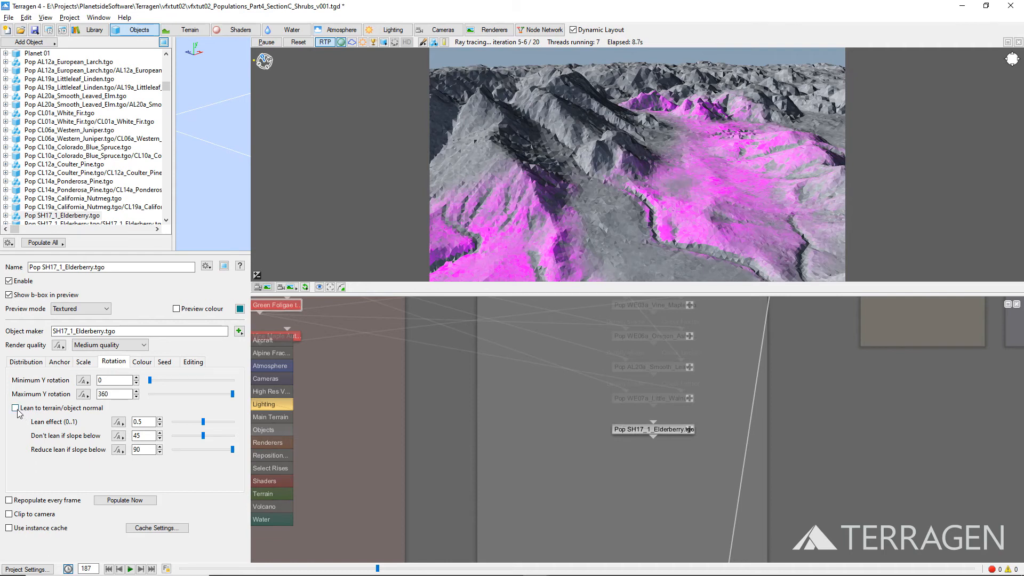
left_click(15, 407)
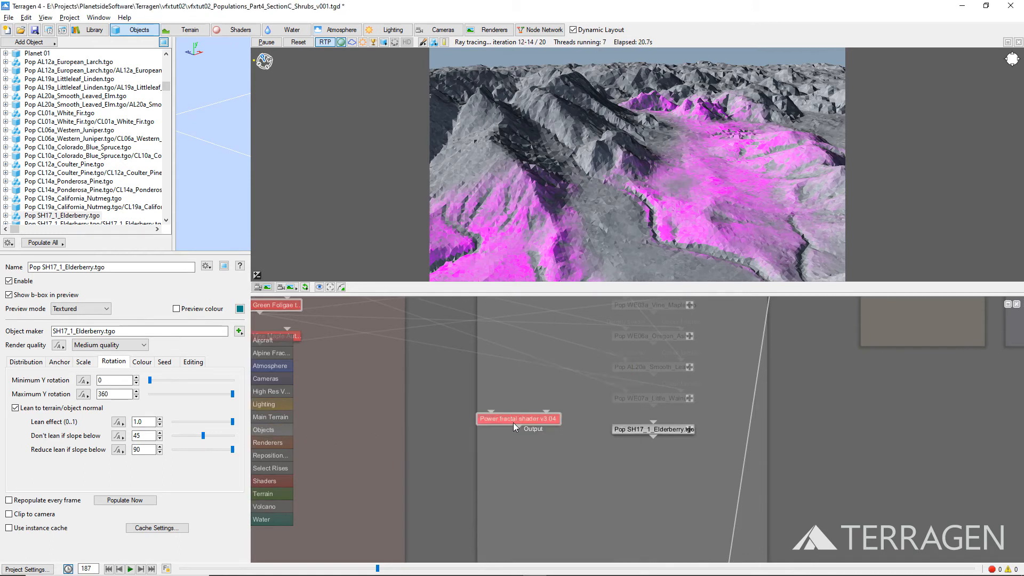
Enable the Shrub Tint fractal's low colour at 0.9.
double_click(517, 419)
type("Shrub")
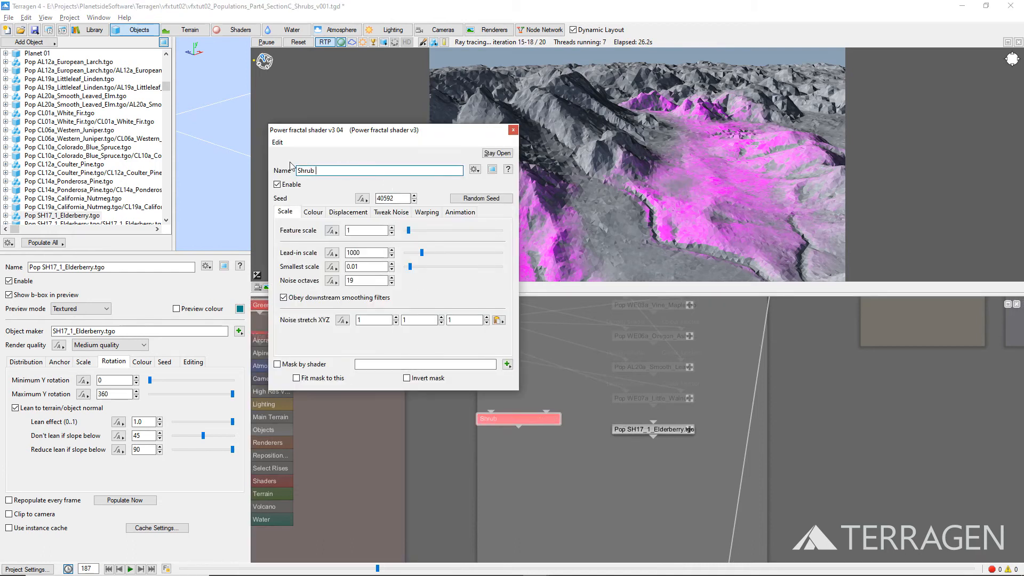
left_click(314, 212)
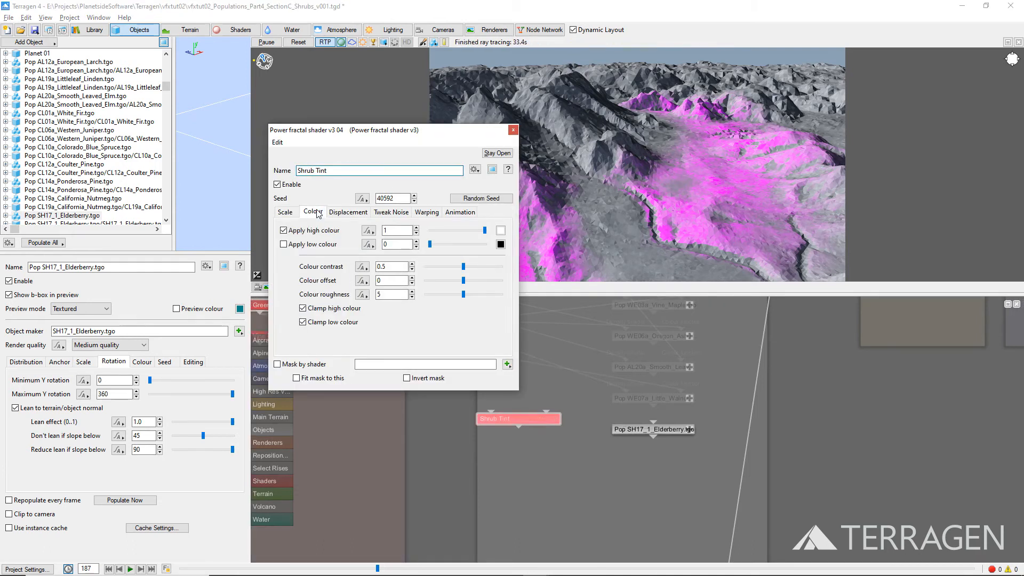
left_click(282, 244)
type(".9")
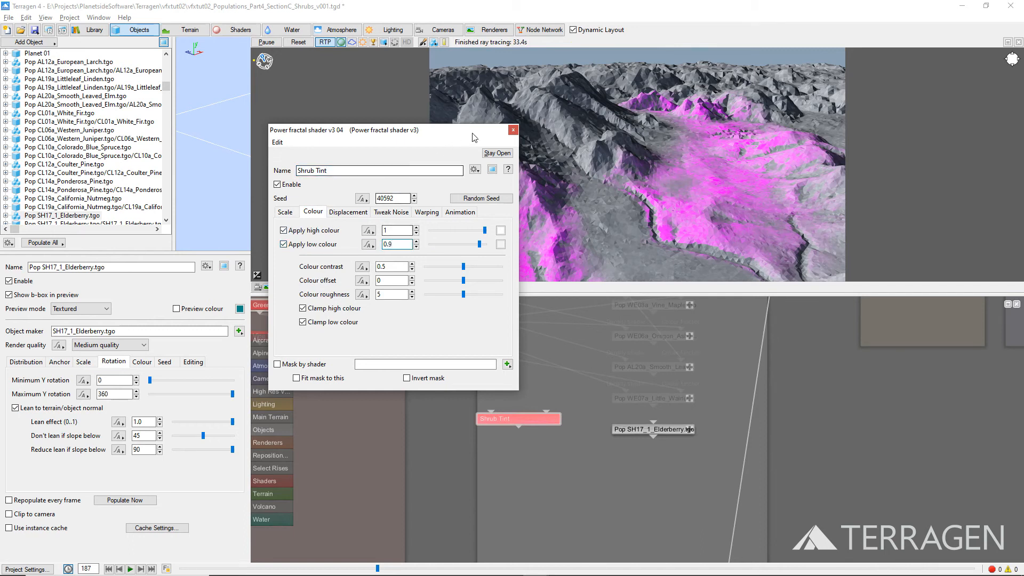
left_click(513, 129)
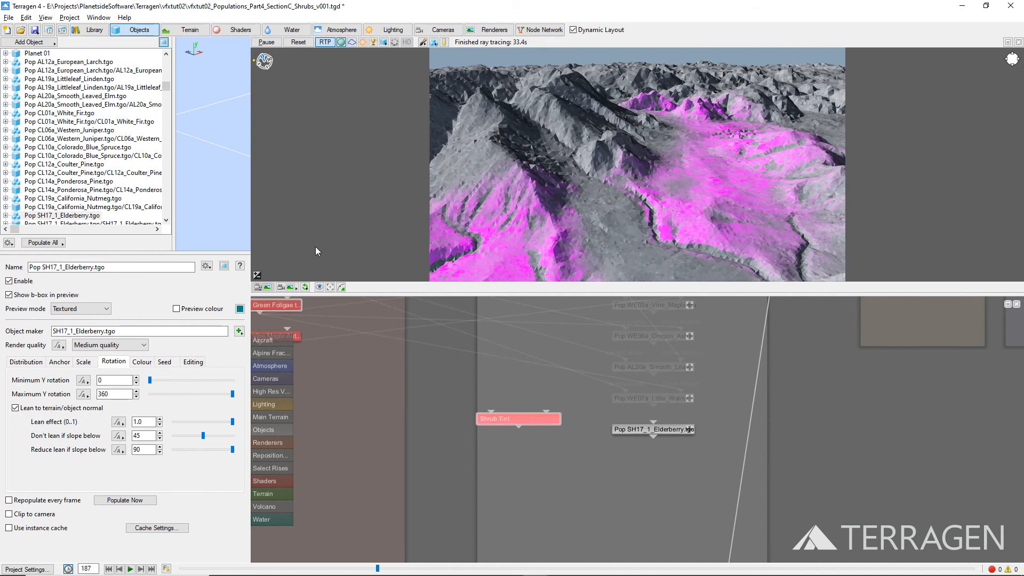
Assign Shrub Tint as the elderberry population's diffuse colour tint.
left_click(140, 362)
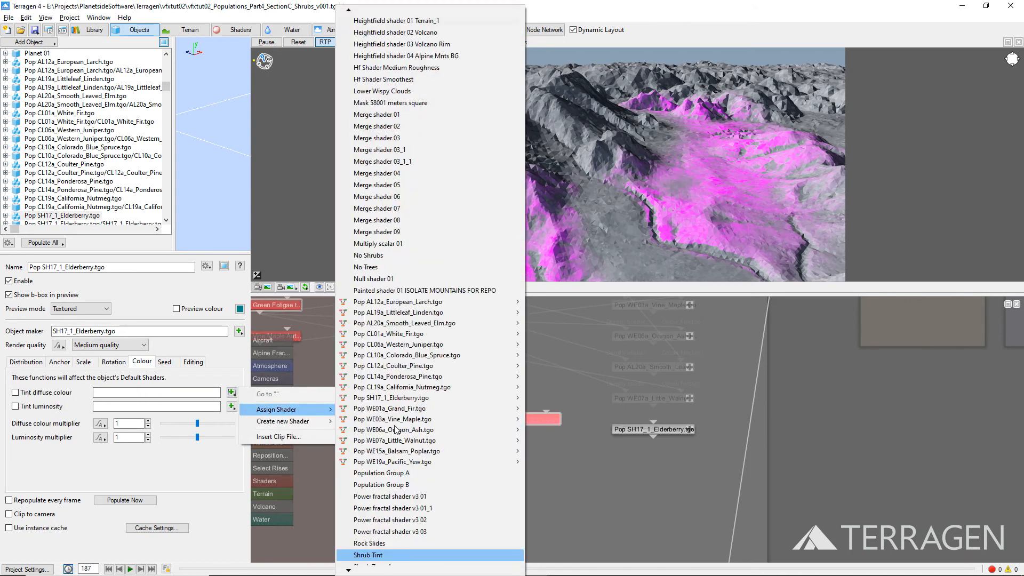
left_click(368, 555)
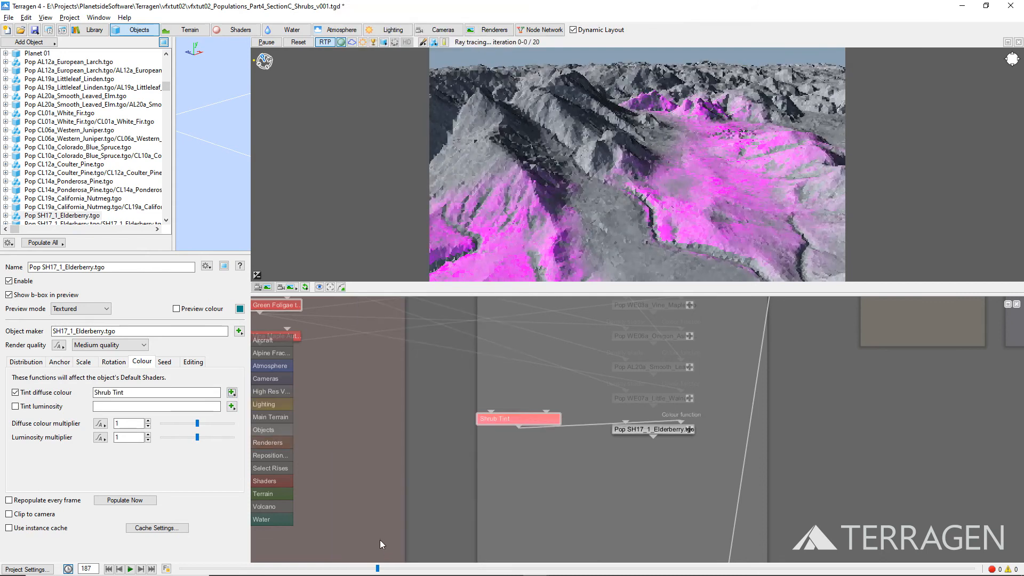
left_click(27, 361)
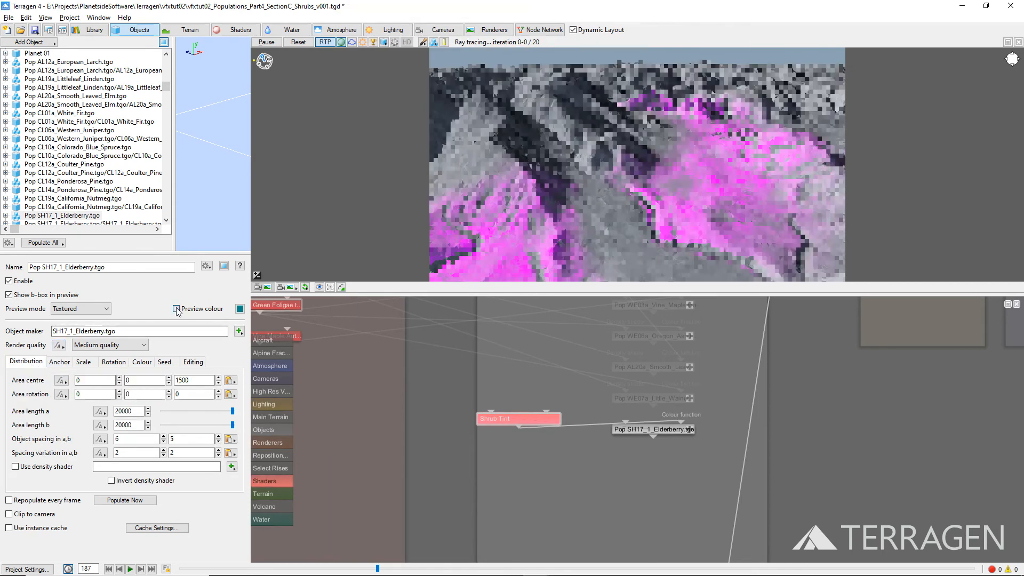
Turn on elderberry preview colour, set Shrub Zone A as density shader, and populate.
left_click(232, 466)
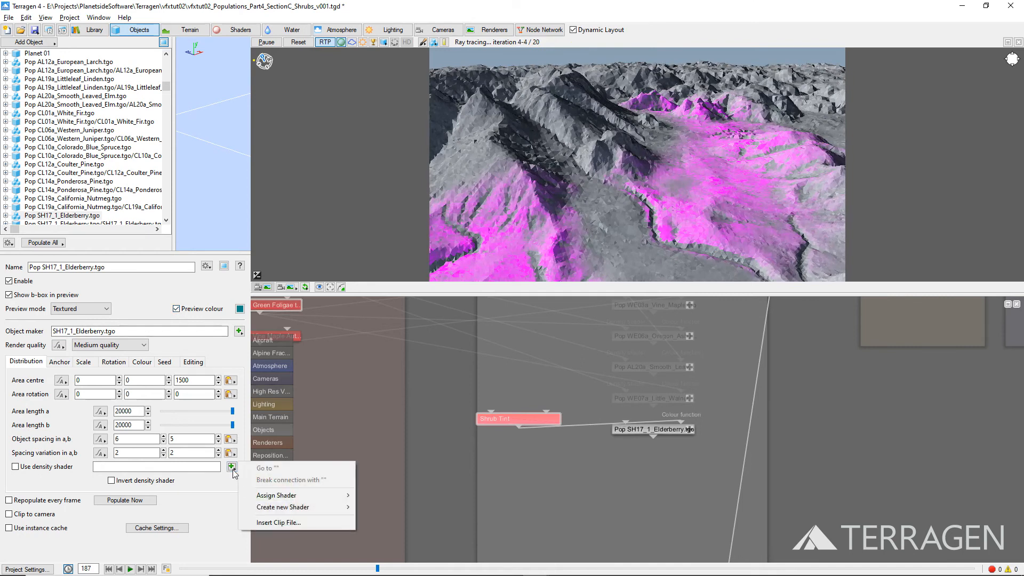
left_click(276, 495)
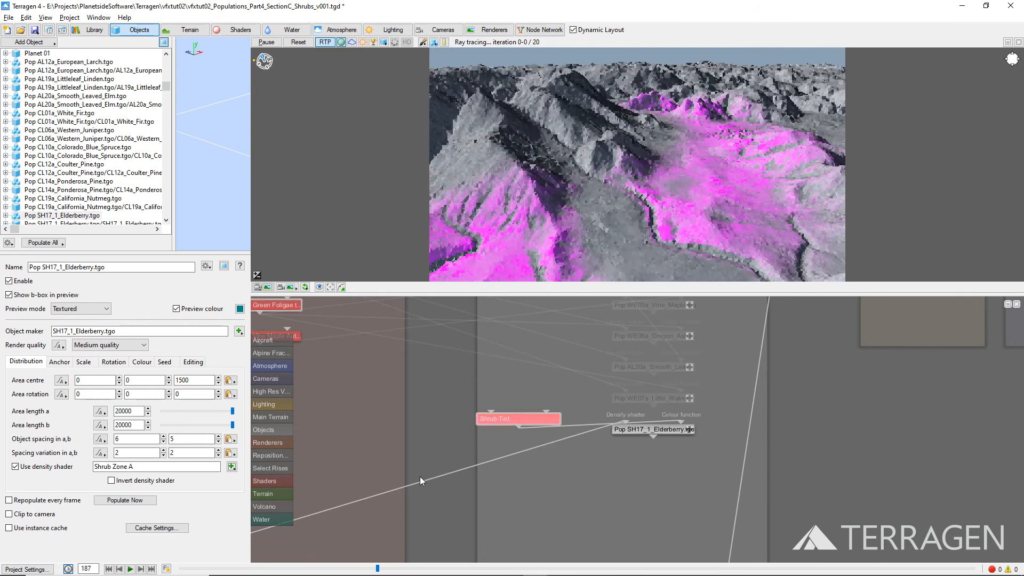
left_click(124, 499)
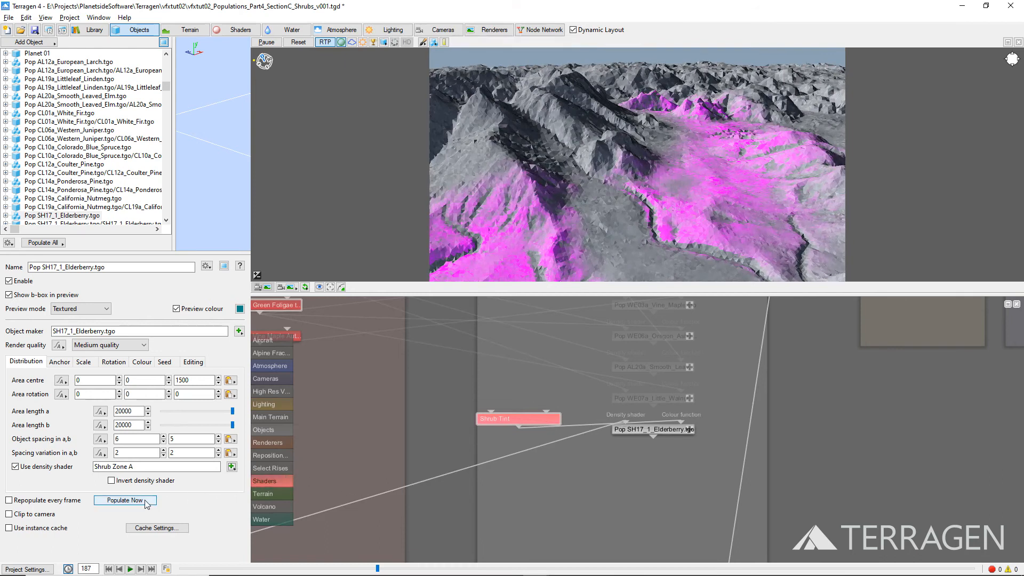
left_click(124, 500)
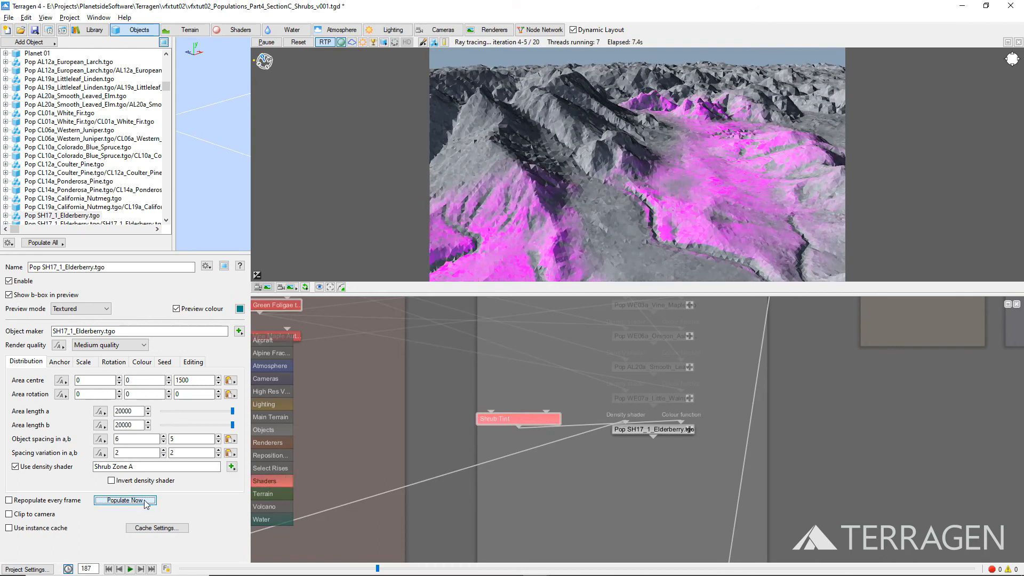
left_click(125, 501)
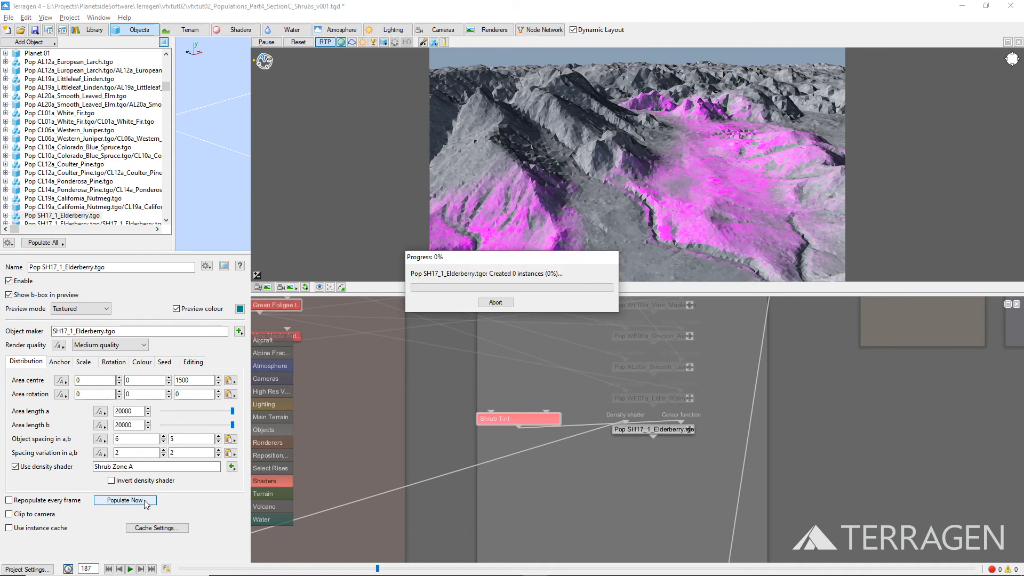